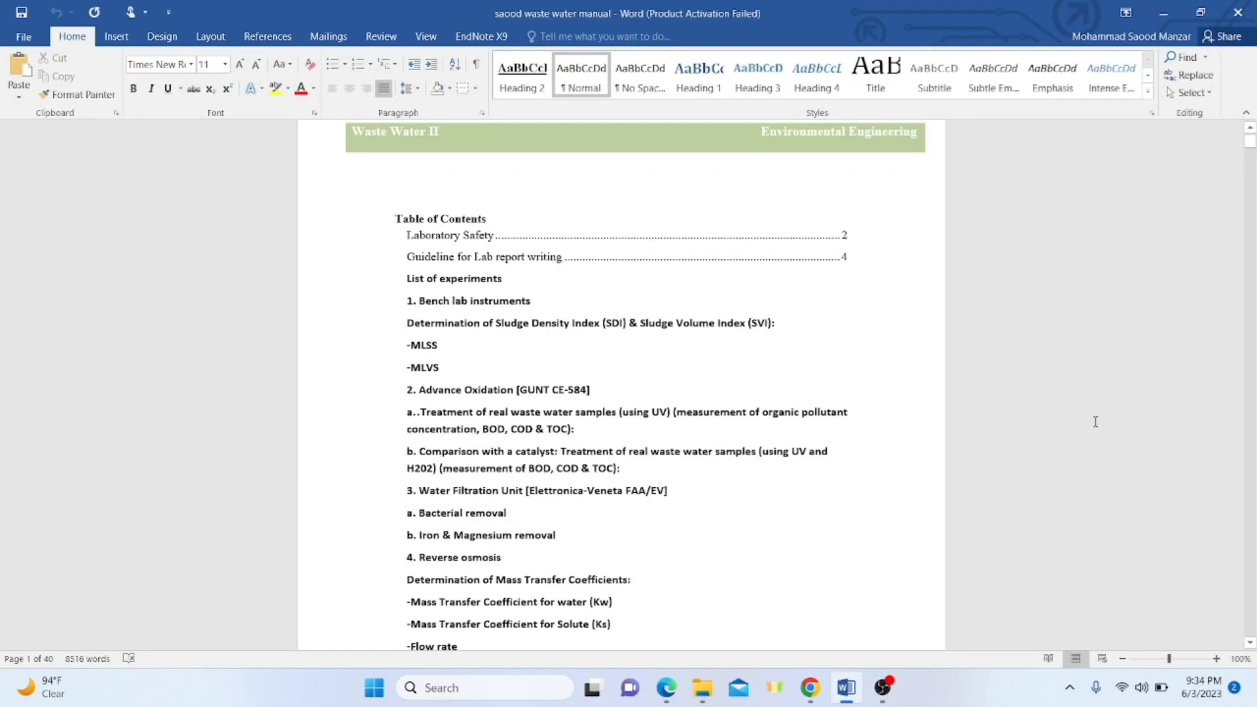
Scroll from the Table of Contents past the Laboratory Safety pages to the Experiment#1 introduction on page 5
left_click(395, 177)
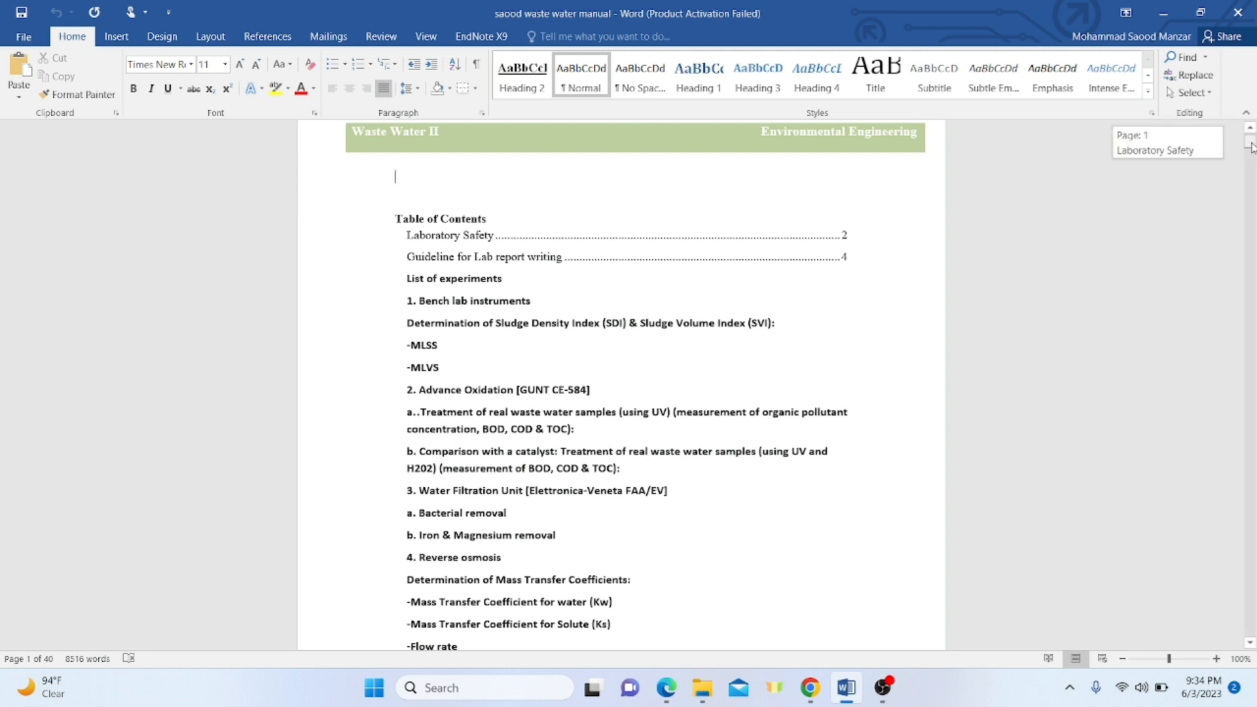
scroll("down", 3)
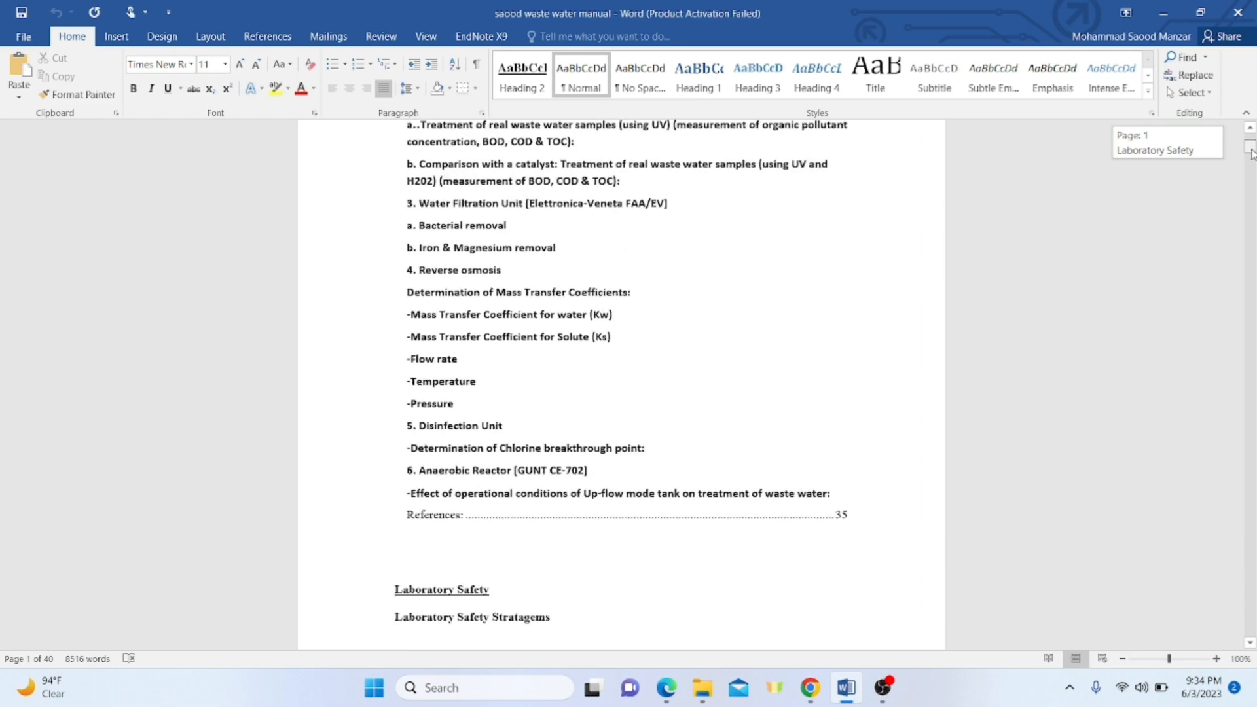
scroll("down", 3)
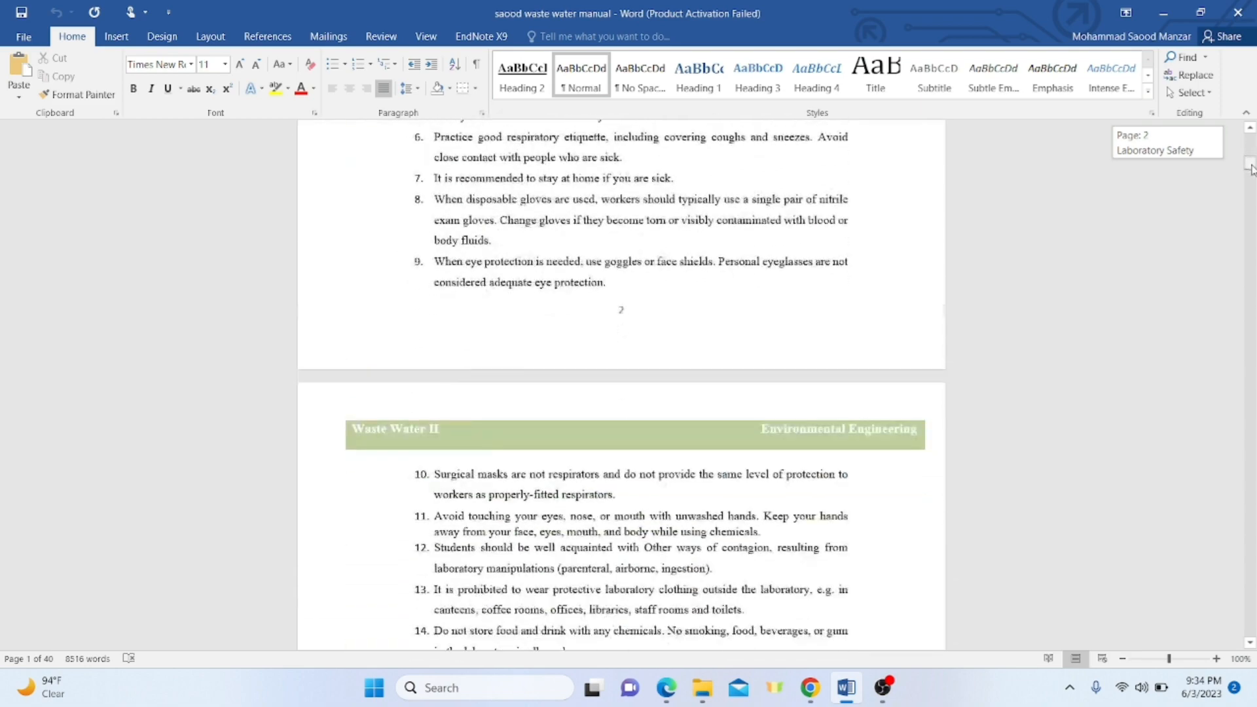
scroll("down", 3)
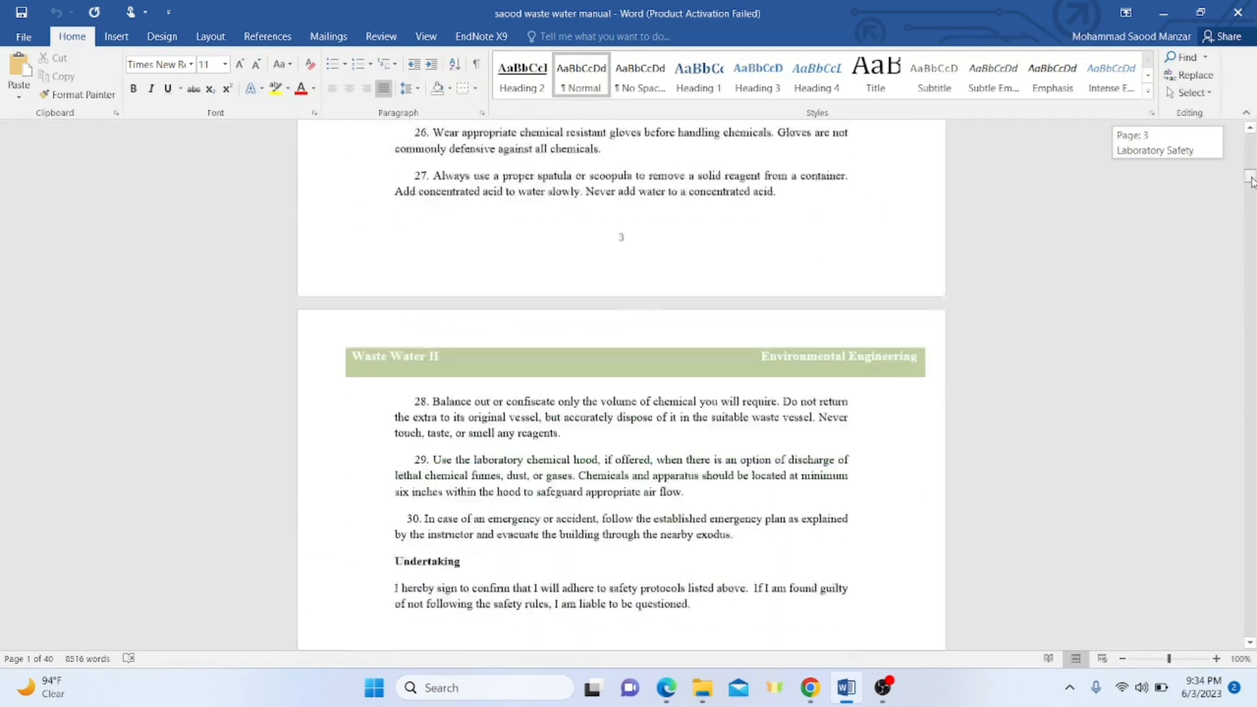
scroll("down", 3)
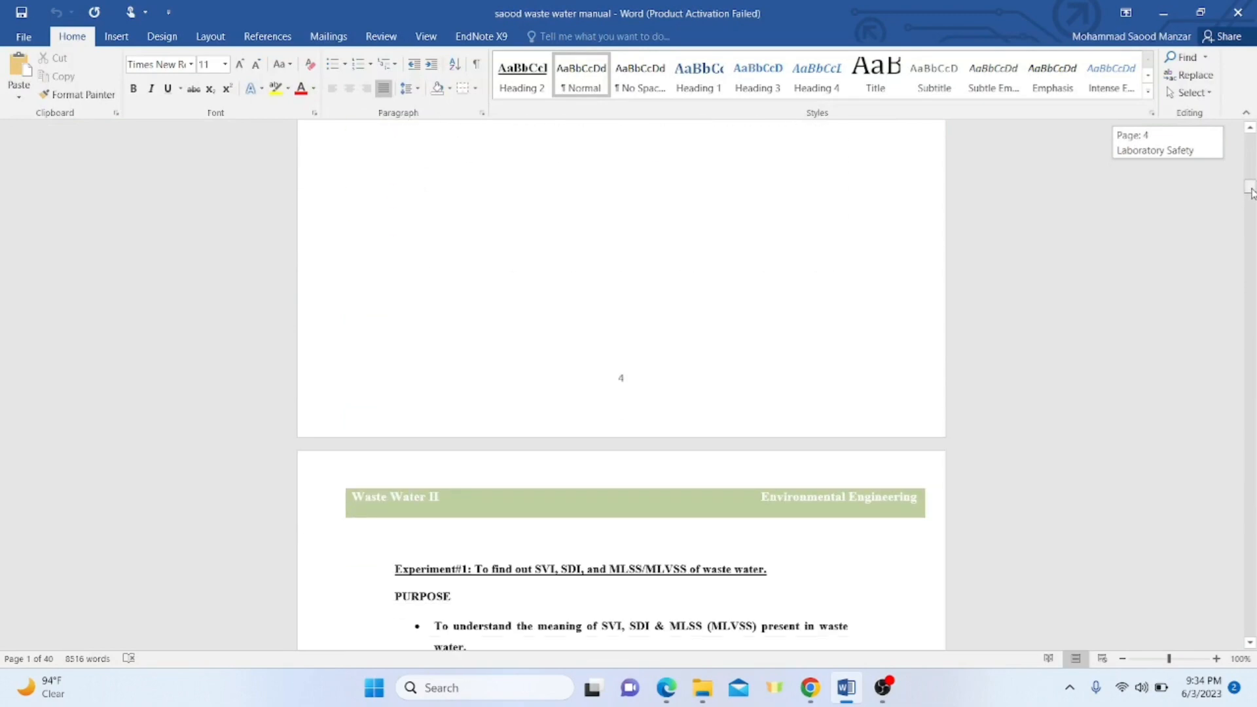
scroll("down", 3)
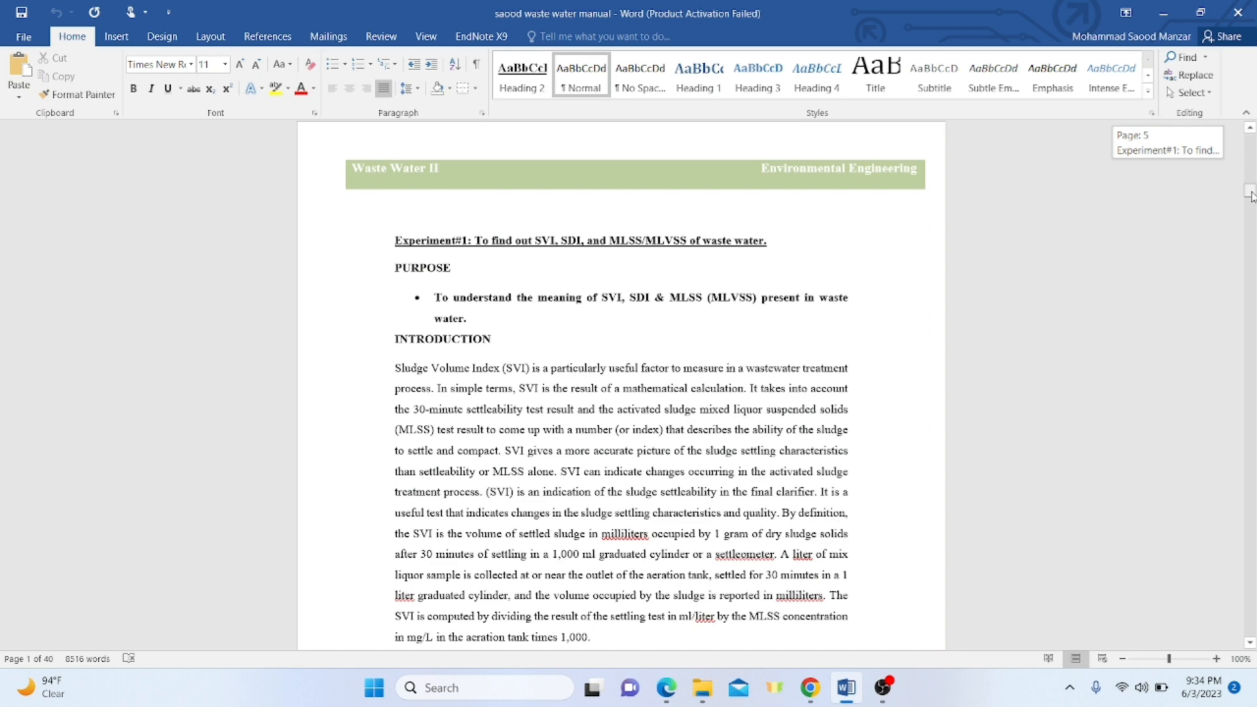
scroll("down", 3)
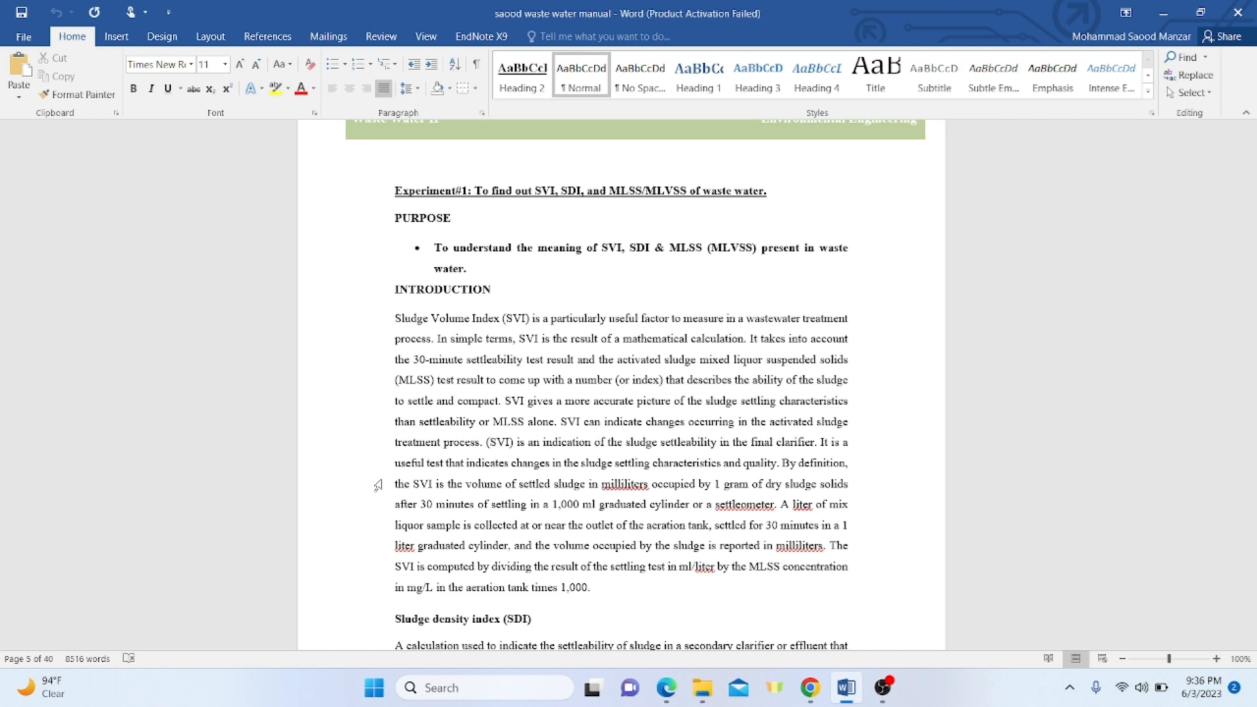
scroll("down", 3)
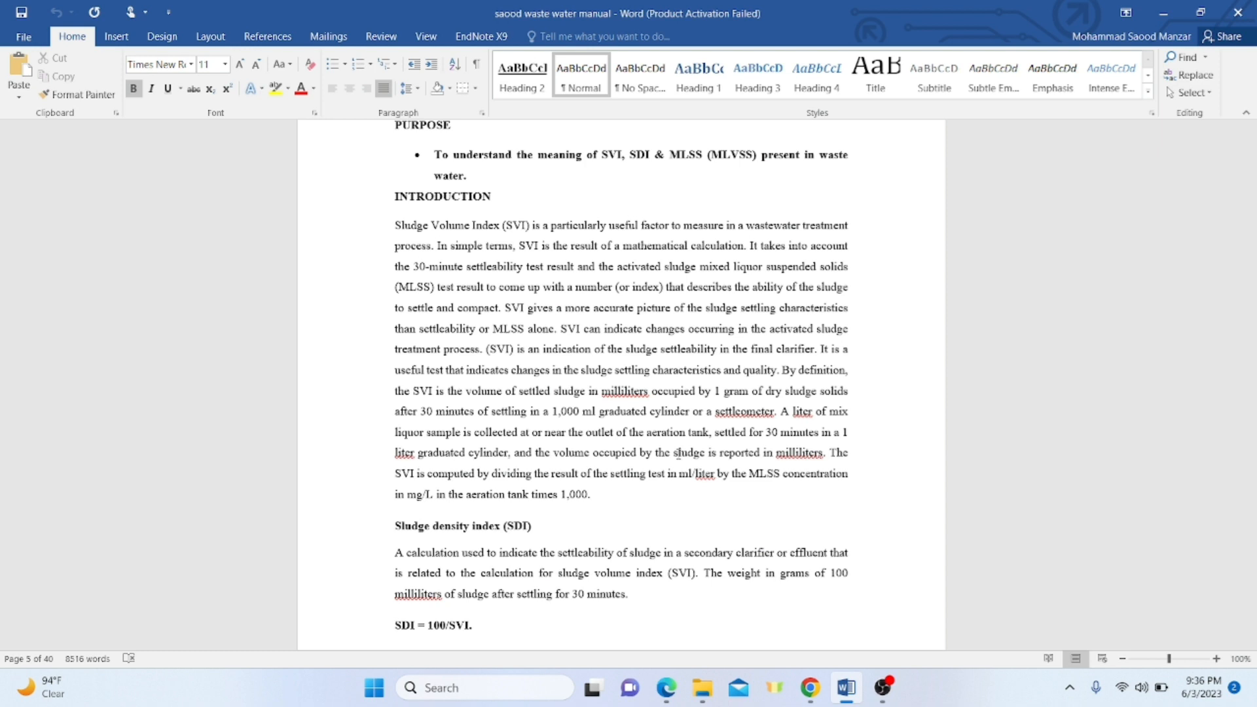
left_click(394, 624)
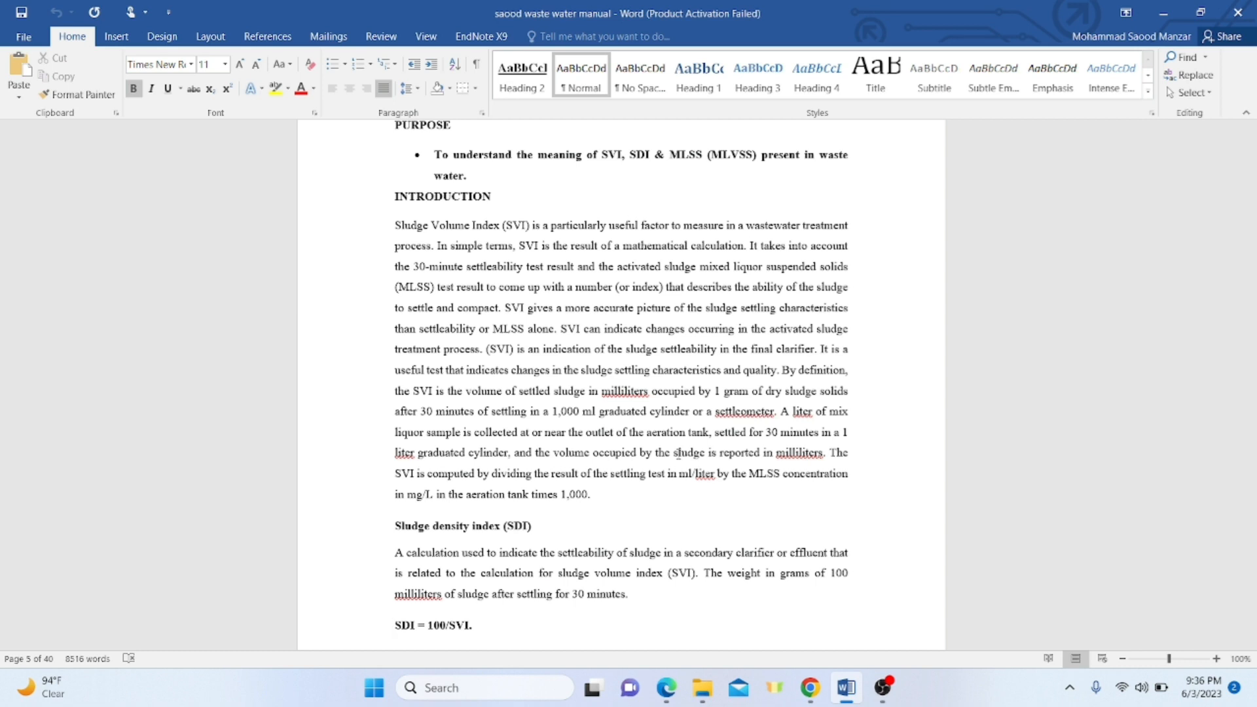
left_click(395, 625)
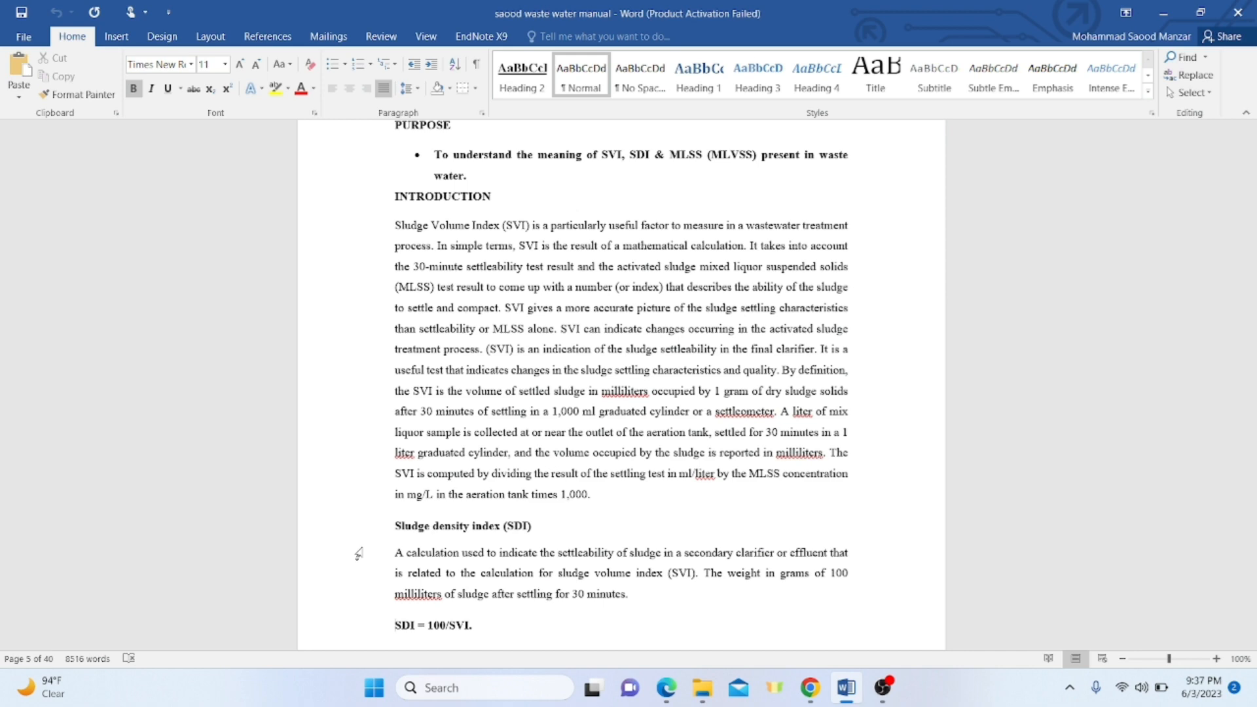
Scroll to the bottom of page 5 and top of page 6 showing the SVI and SDI operating ranges
scroll("down", 3)
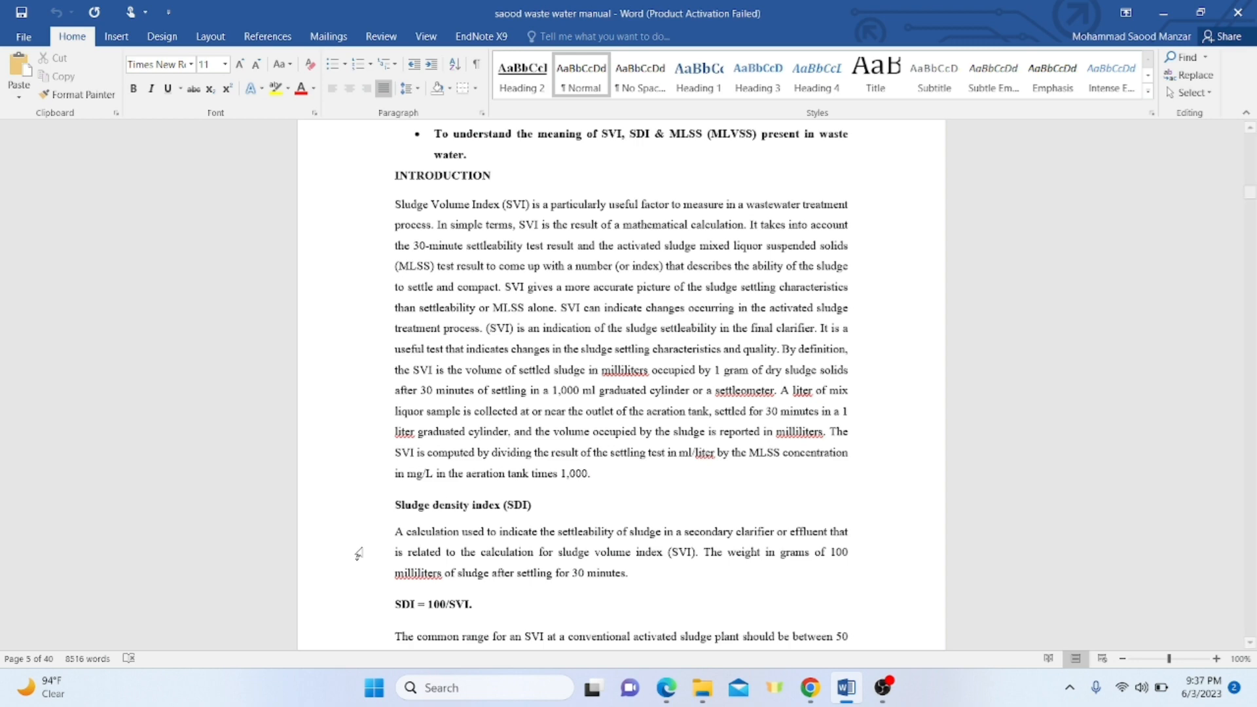
scroll("down", 3)
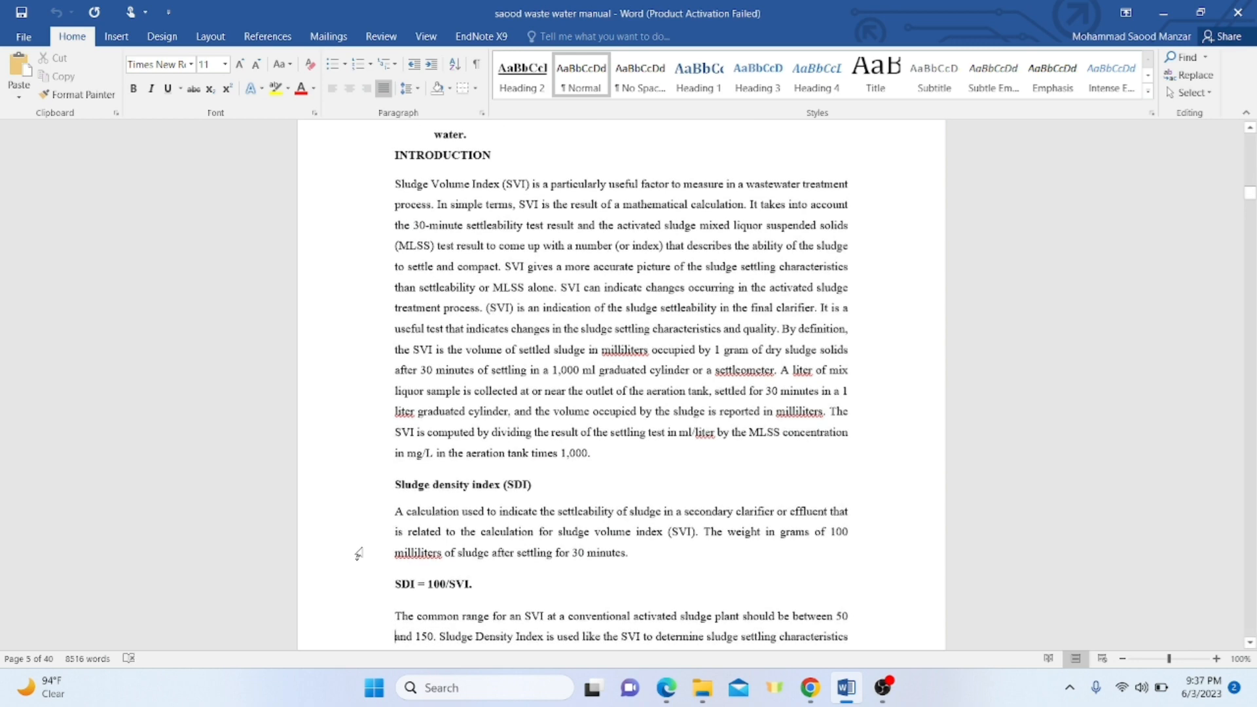
scroll("down", 3)
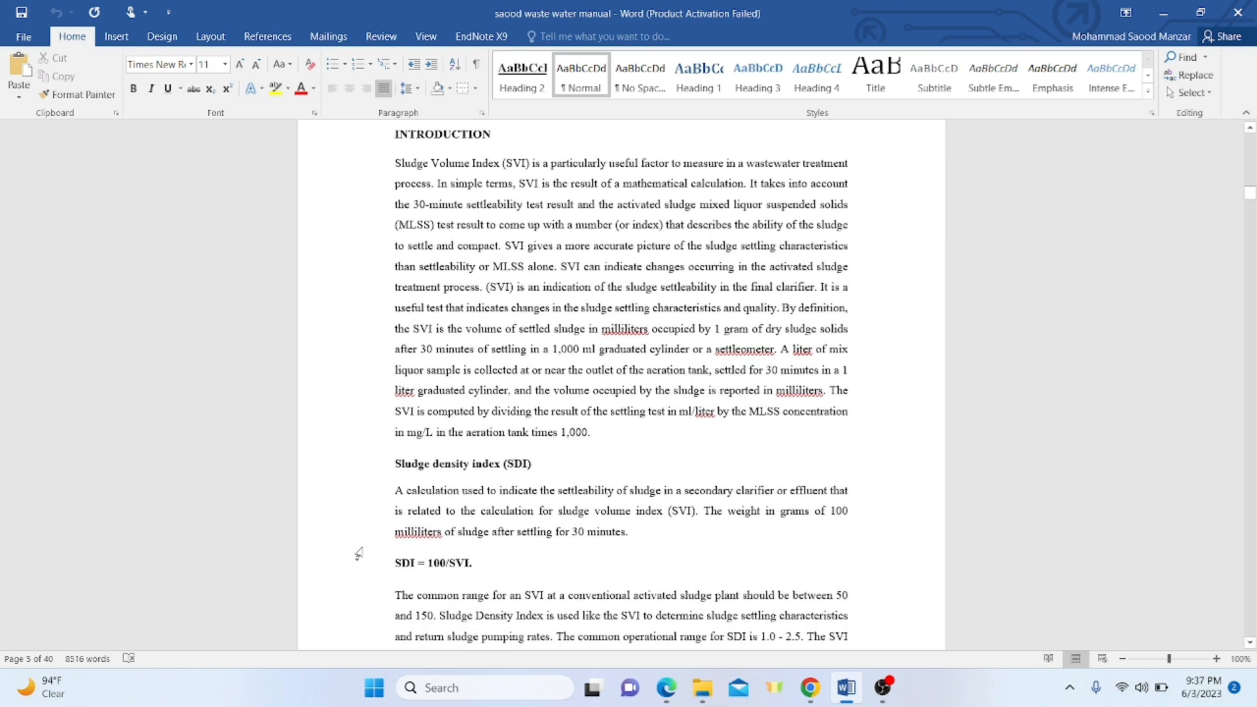
scroll("down", 3)
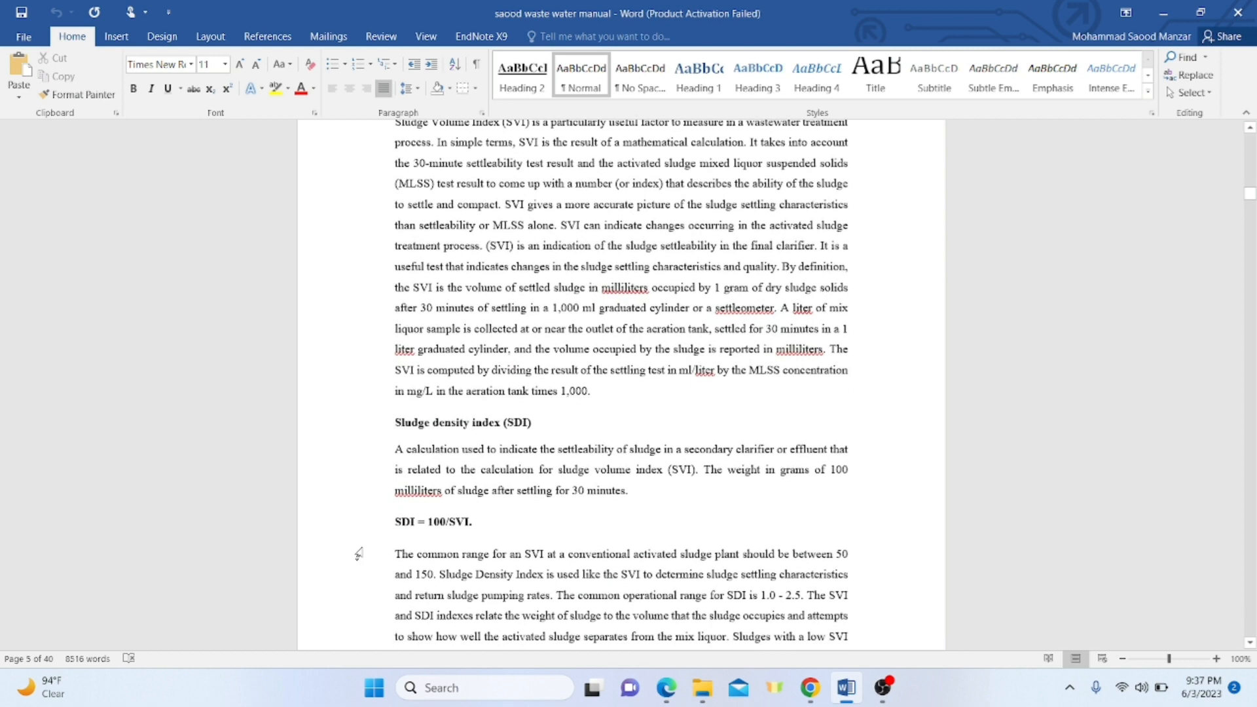
scroll("down", 3)
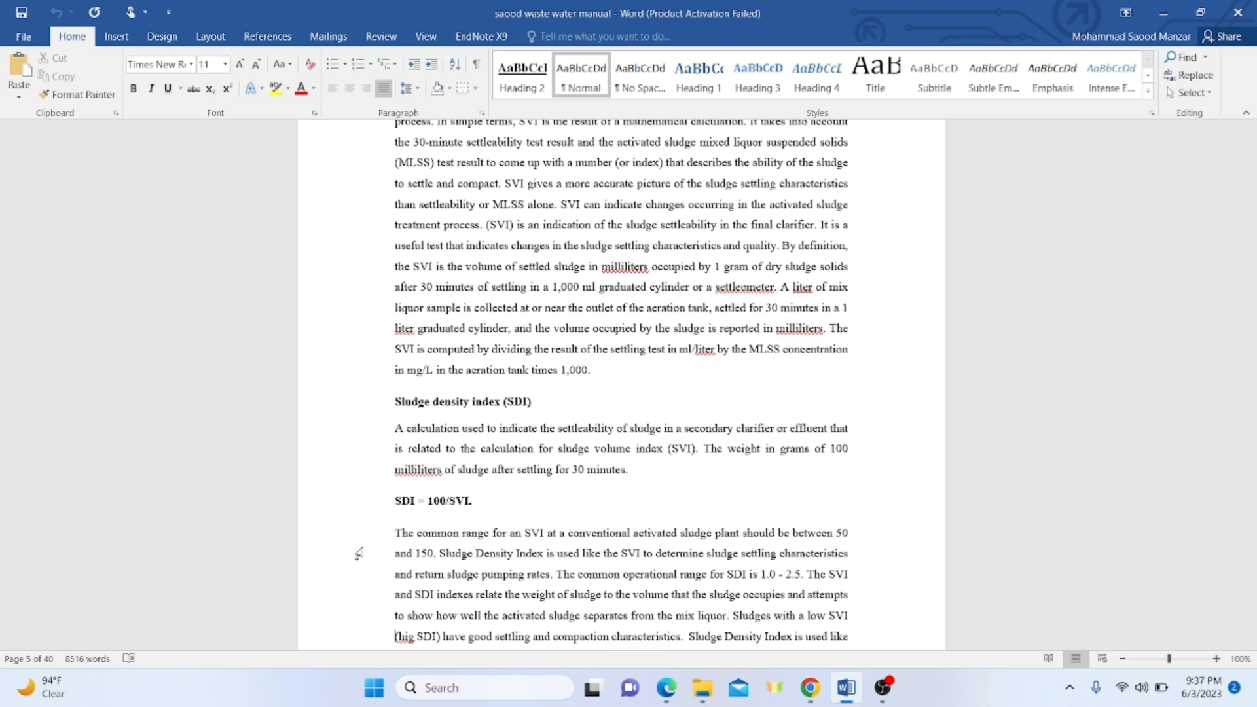
scroll("down", 3)
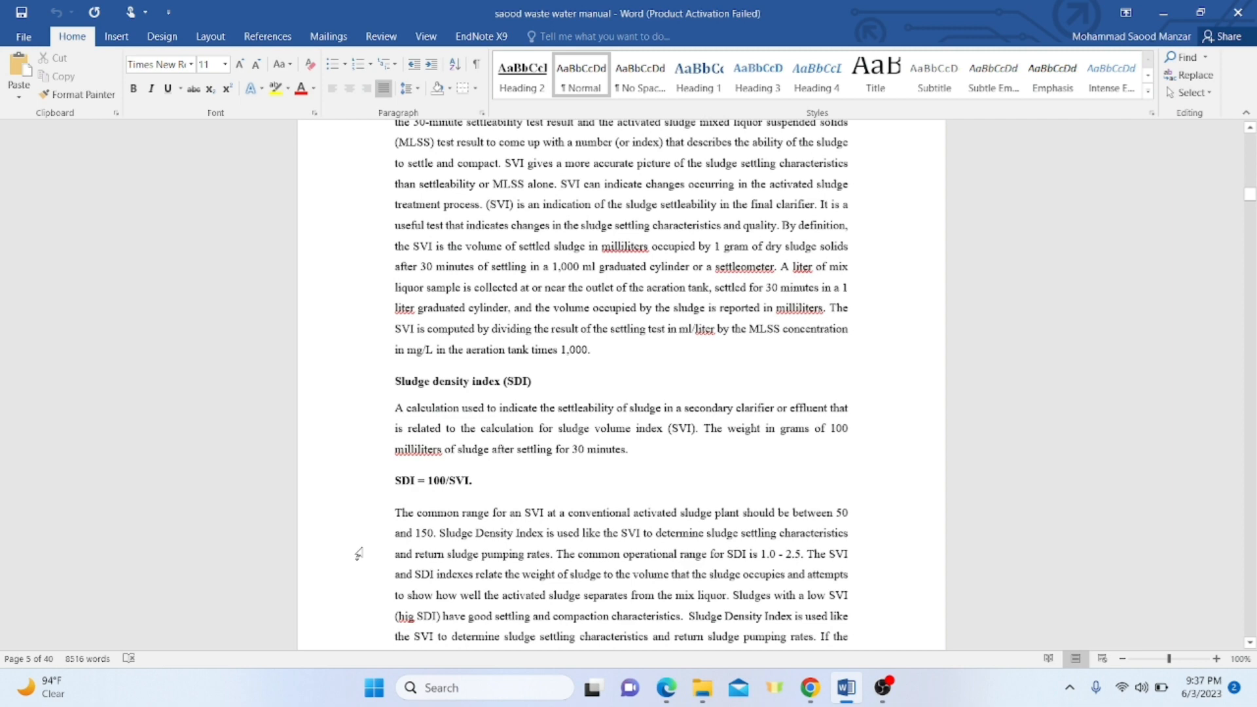
scroll("down", 3)
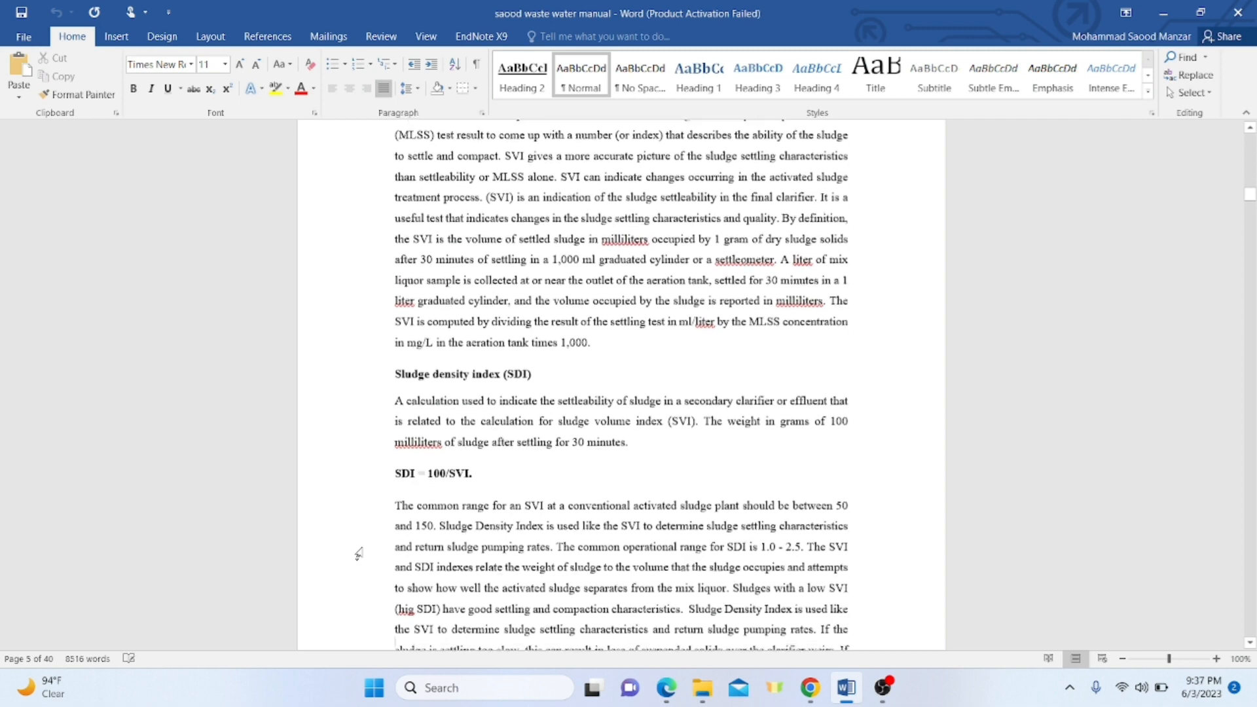
scroll("down", 3)
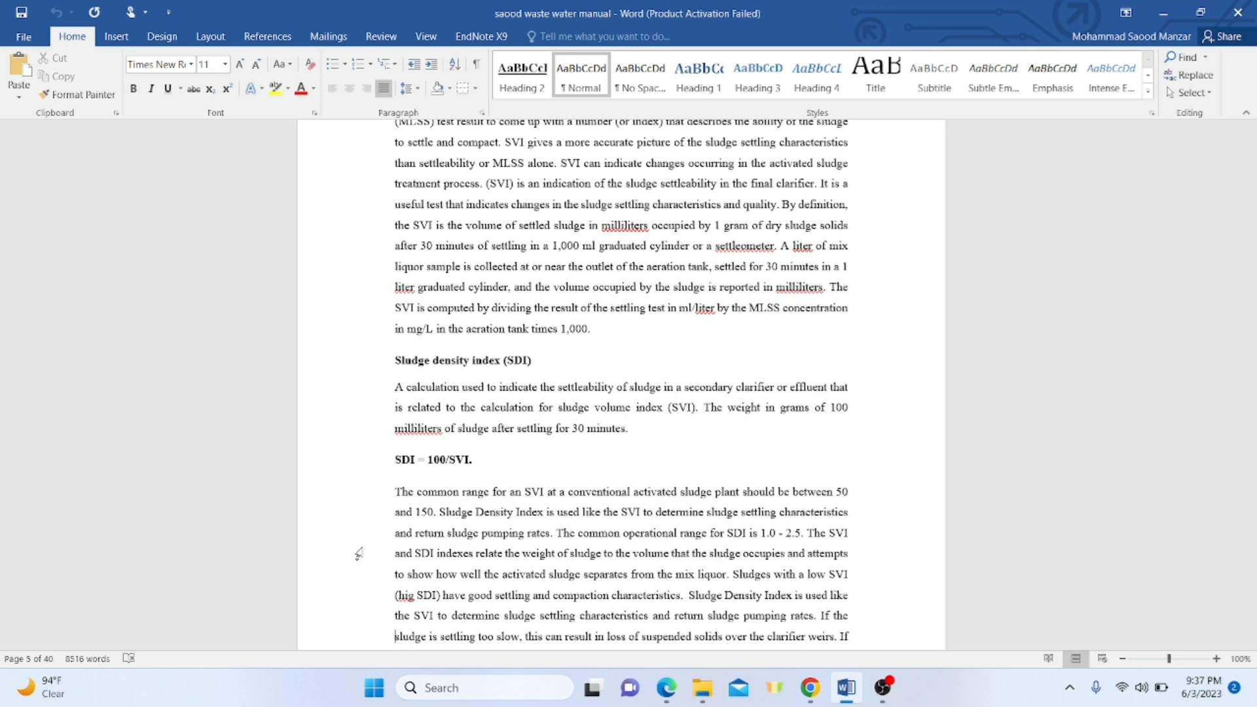
scroll("down", 3)
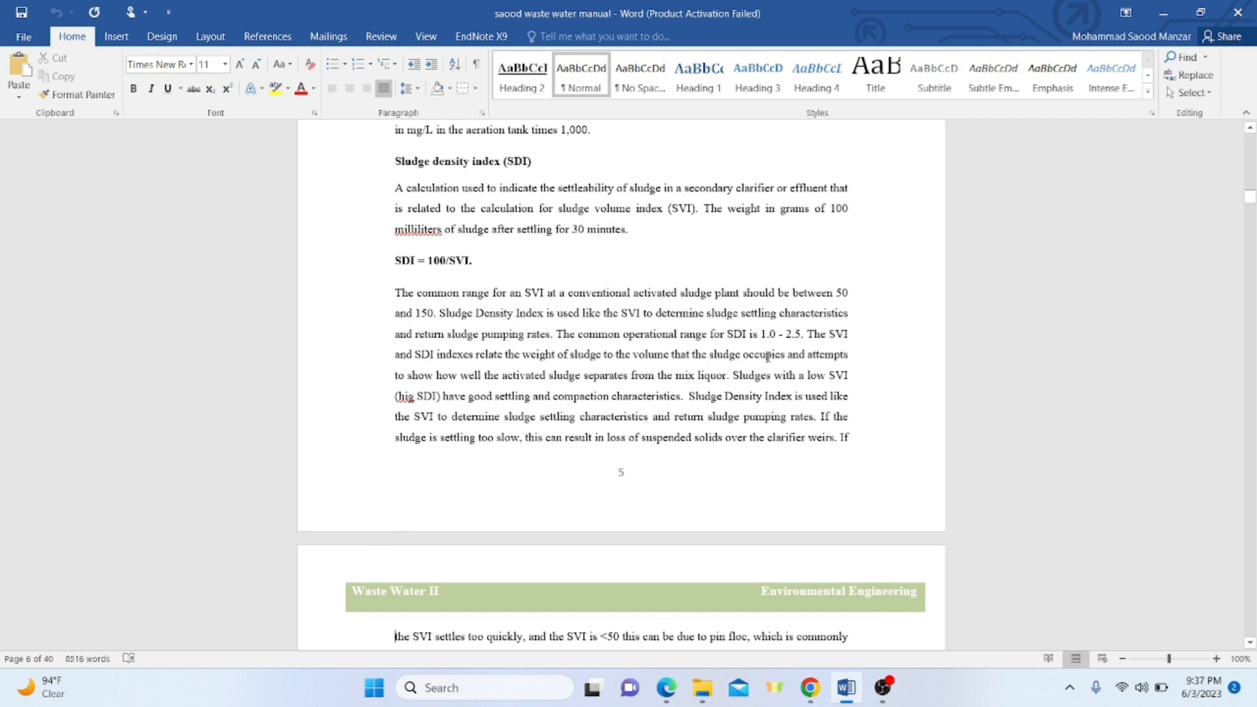
mouse_move(542, 342)
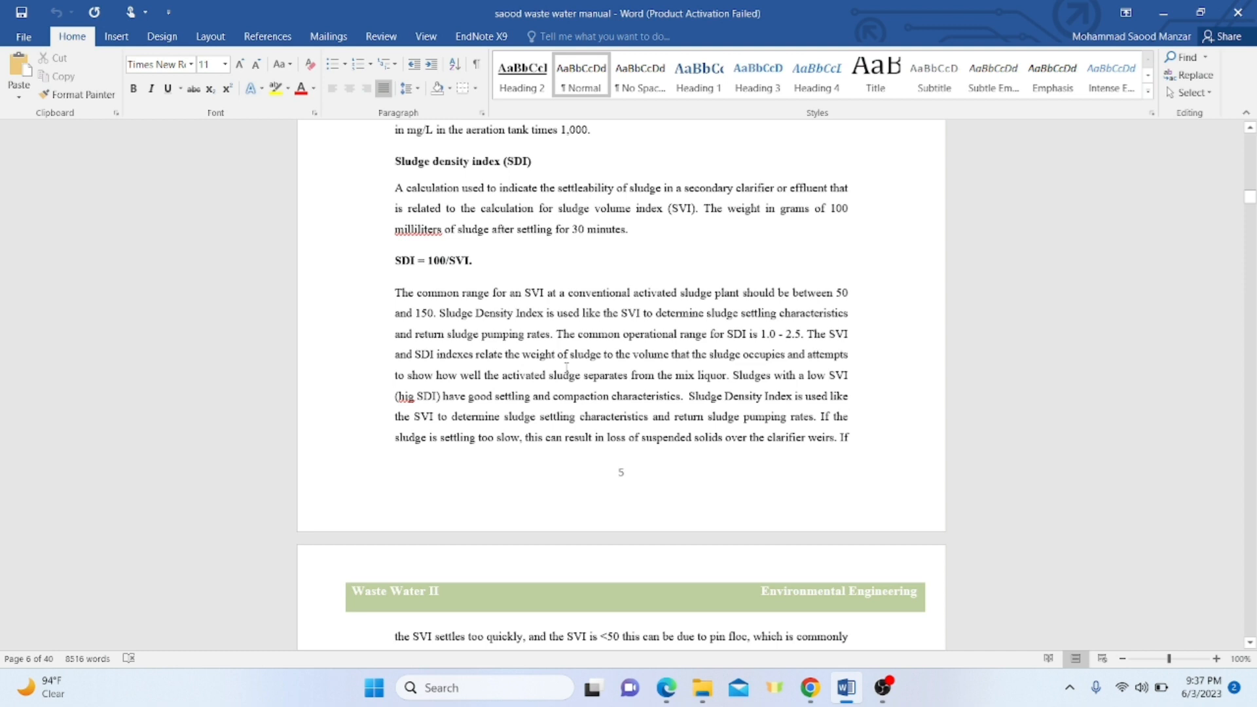
mouse_move(774, 254)
type("h")
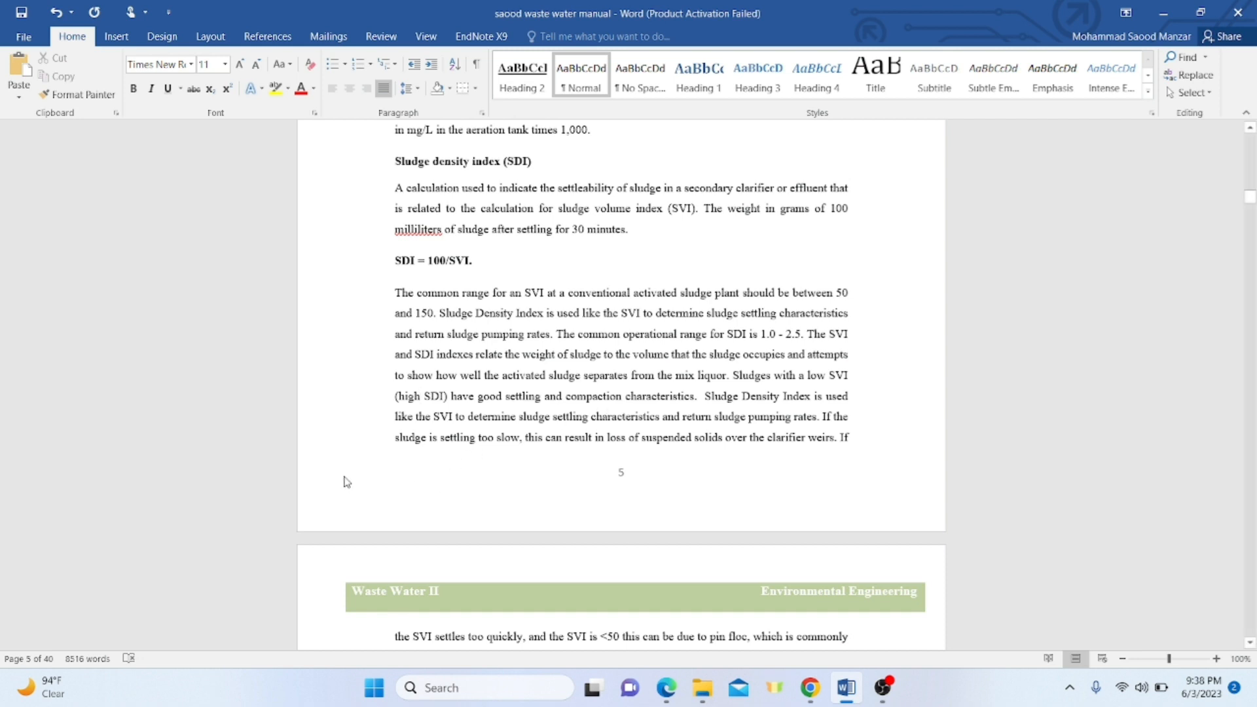
Correct the typo "hig SDI" to "high SDI" in the low-SVI sludge sentence on page 5
left_click(424, 395)
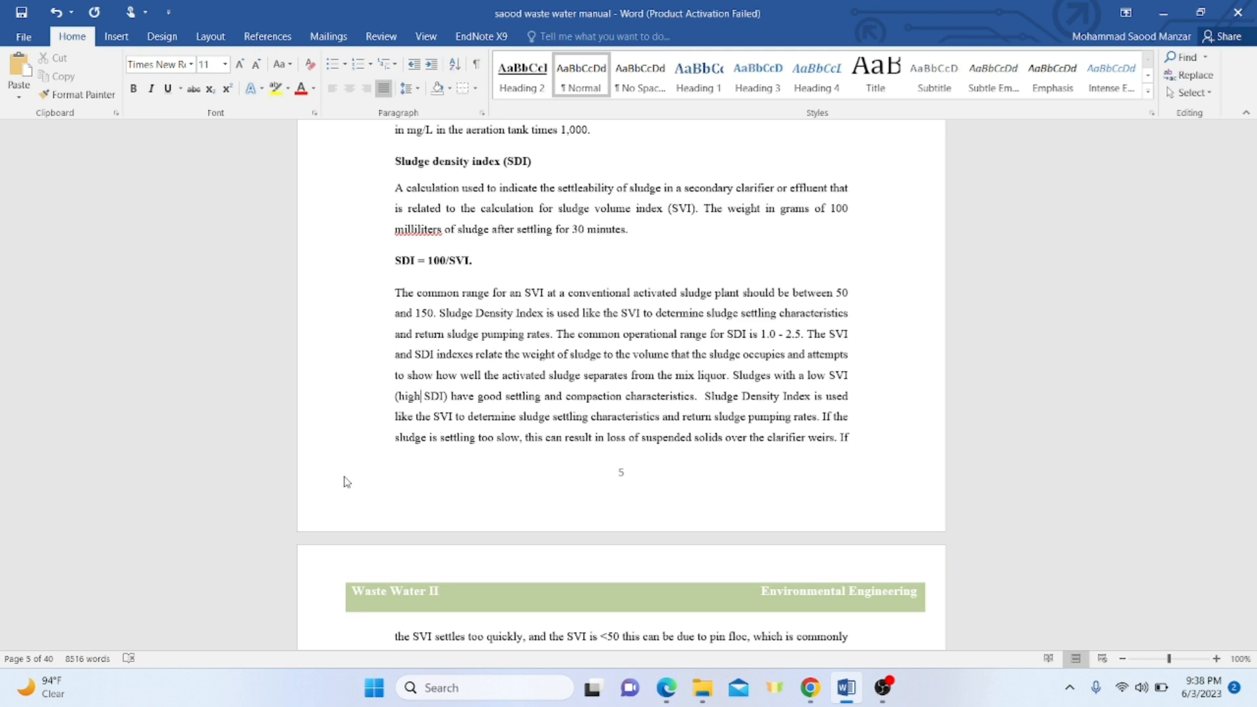
mouse_move(1099, 398)
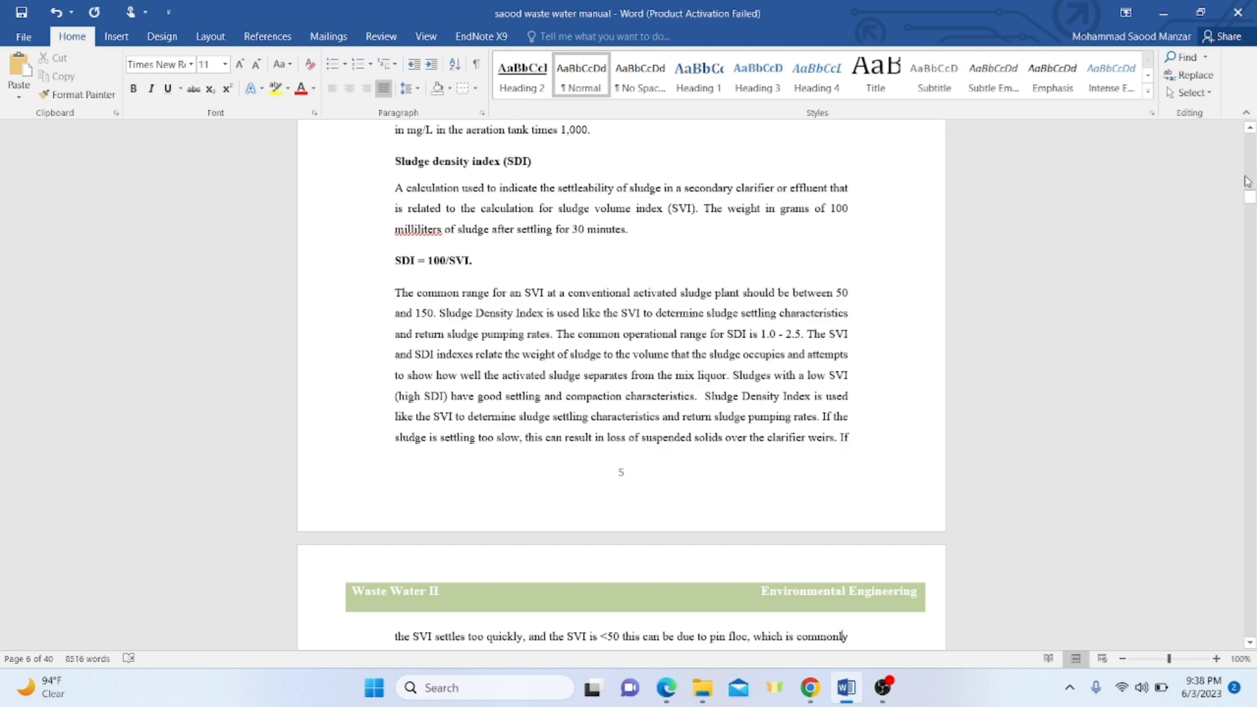
Scroll to the top of page 6 showing Testing for SVI and the SVI formula in mL/g
scroll("down", 3)
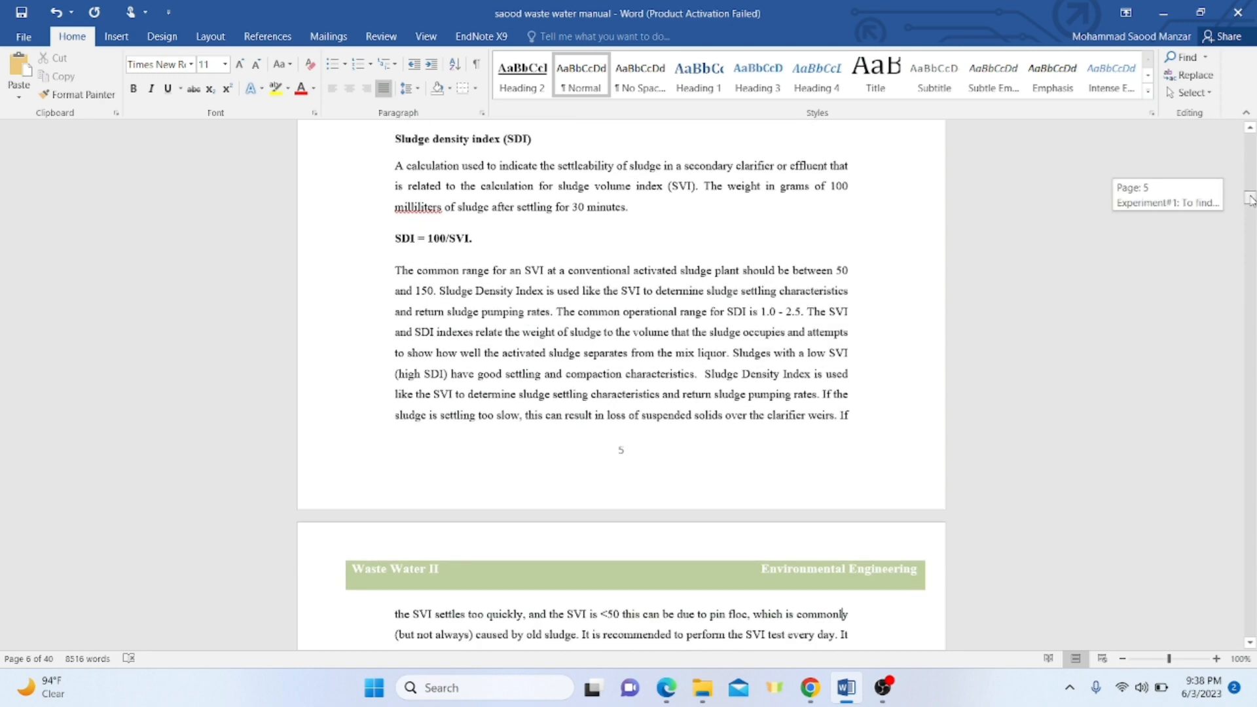
scroll("down", 3)
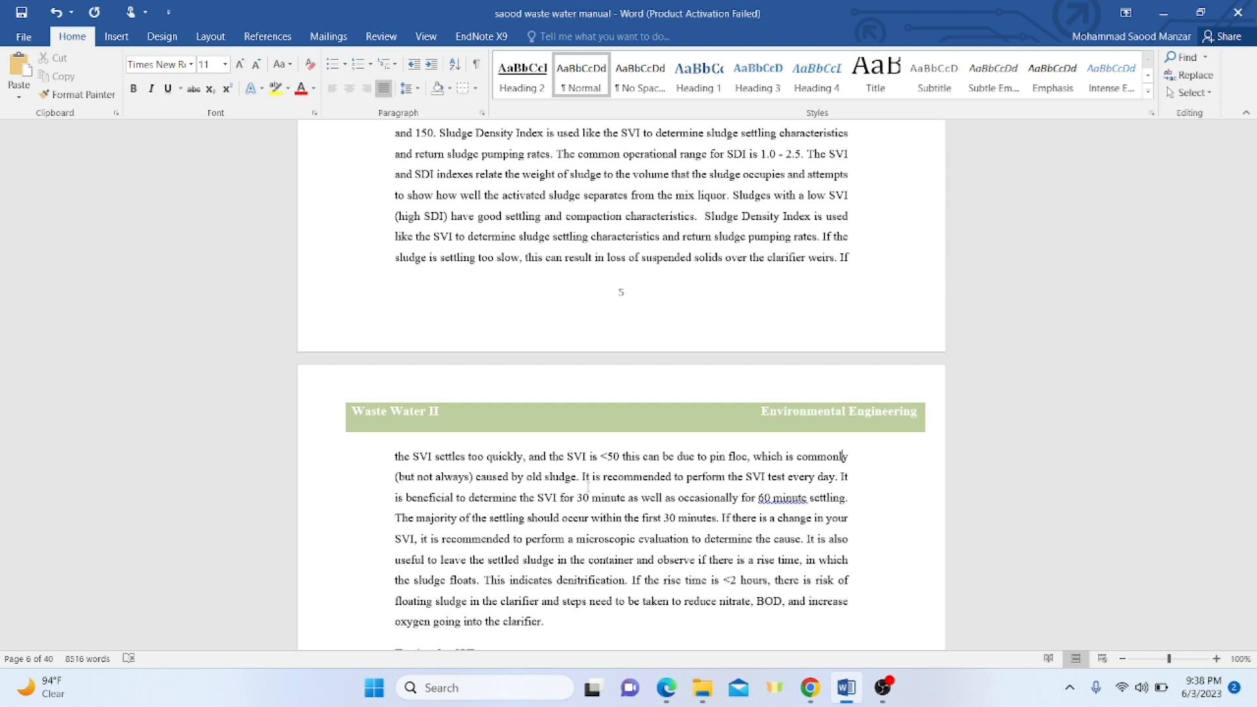
mouse_move(699, 489)
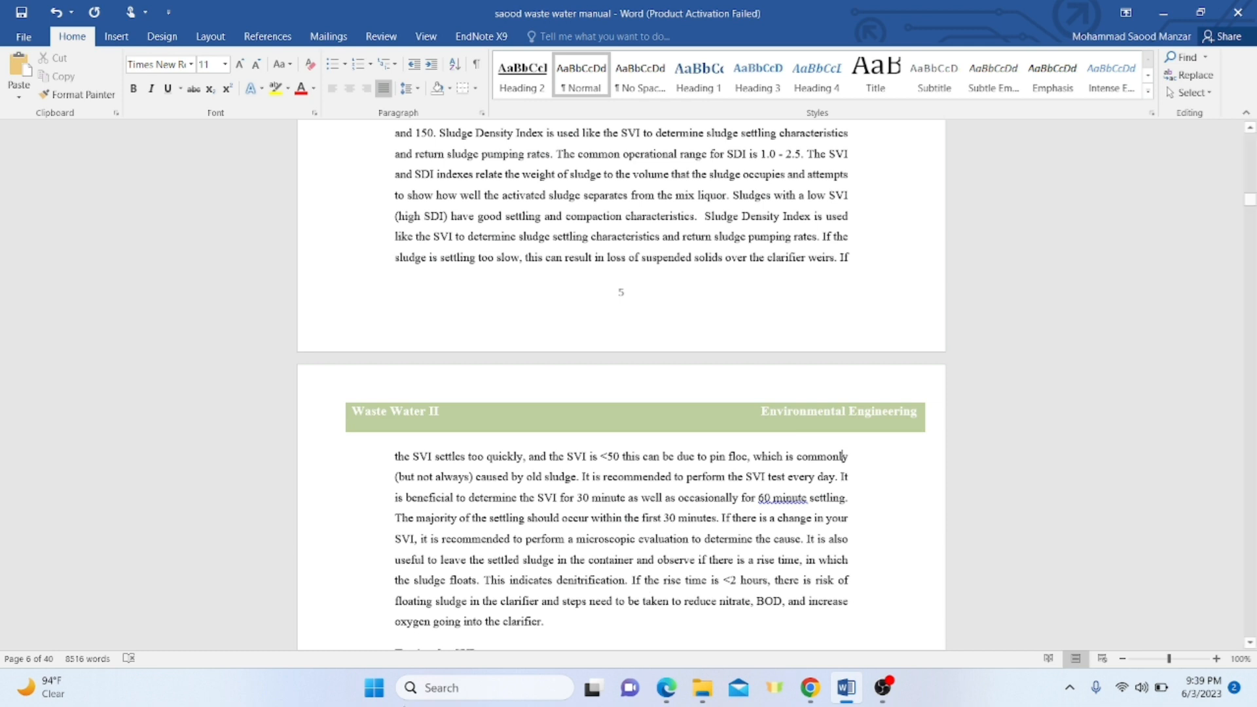
mouse_move(352, 591)
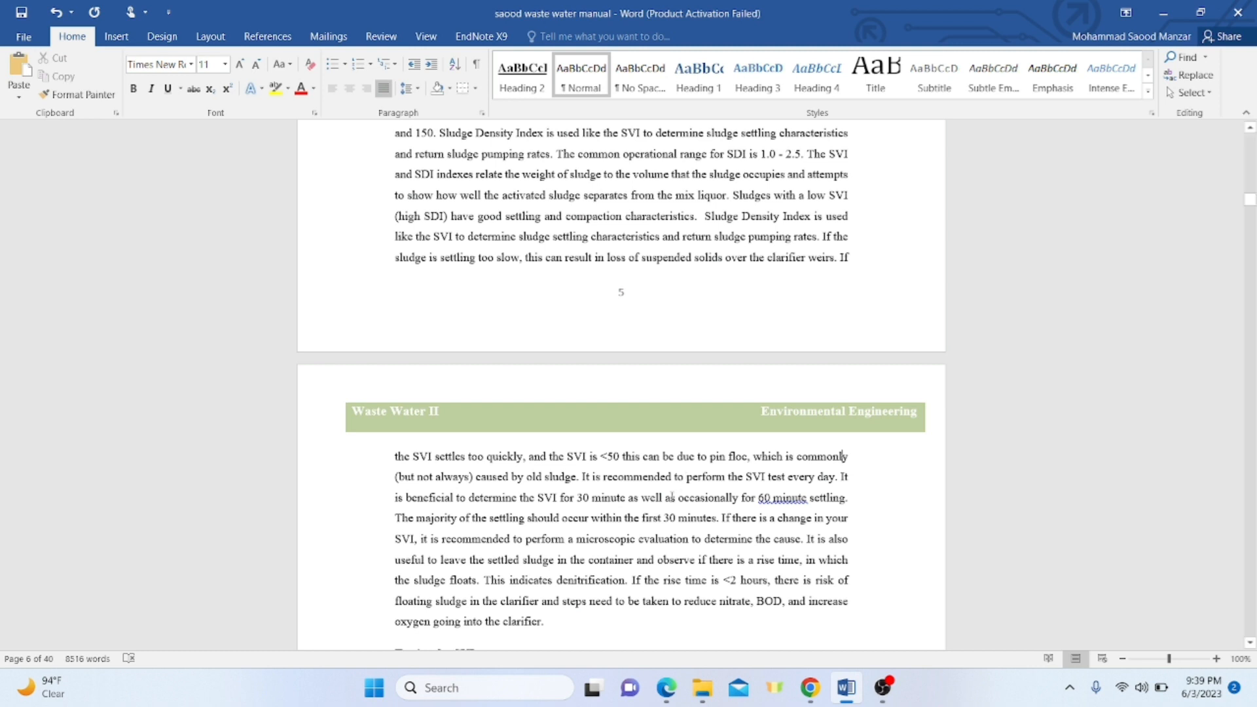
mouse_move(586, 479)
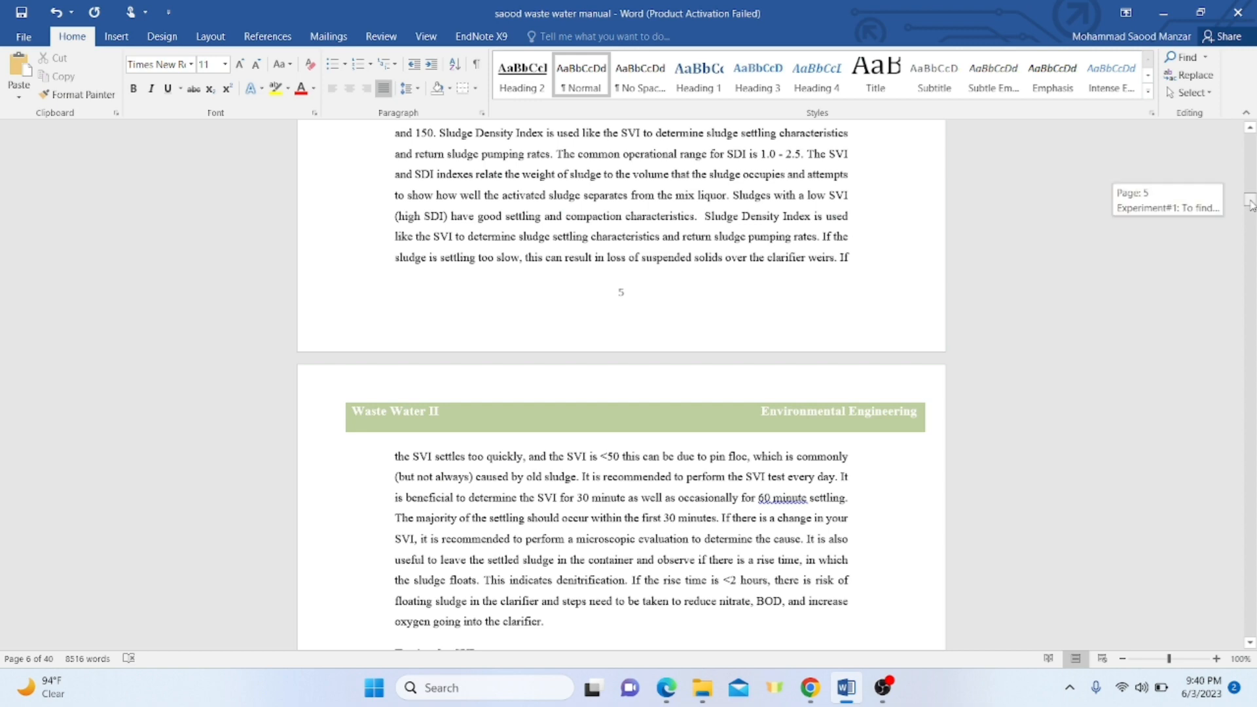
scroll("down", 3)
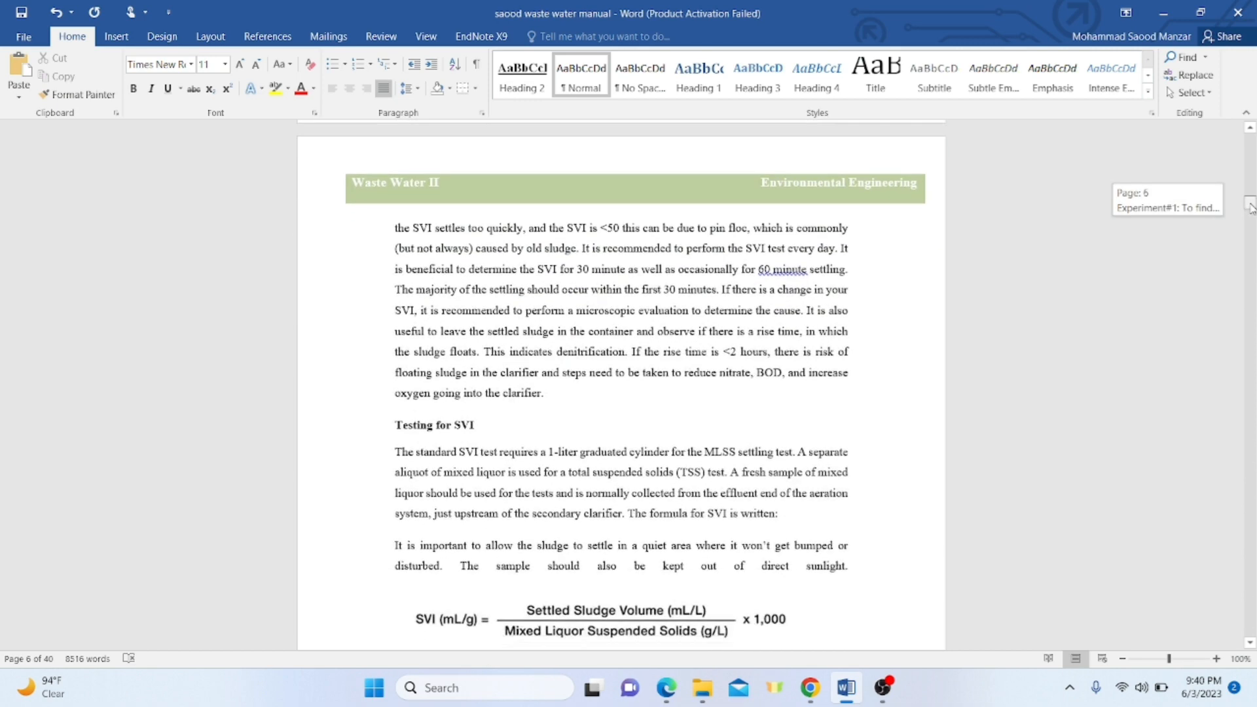
Scroll past the Common procedures for SVI toward the Determination of MLSS section
scroll("down", 3)
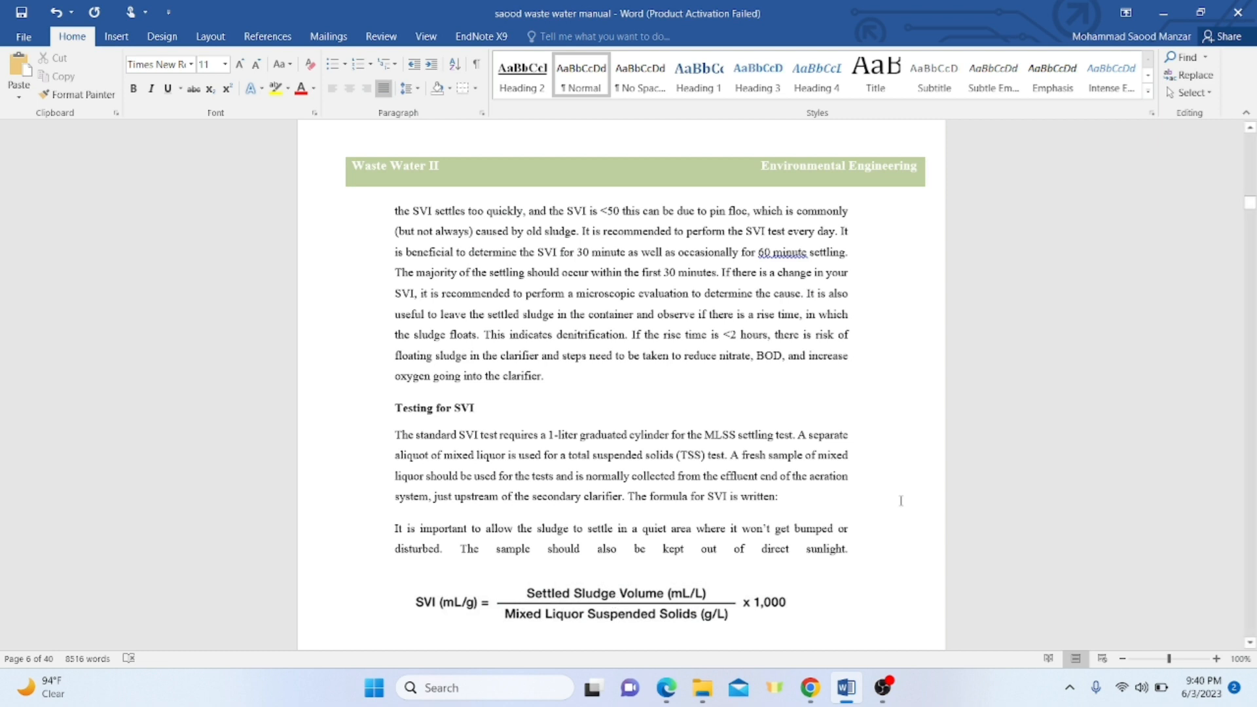
mouse_move(662, 591)
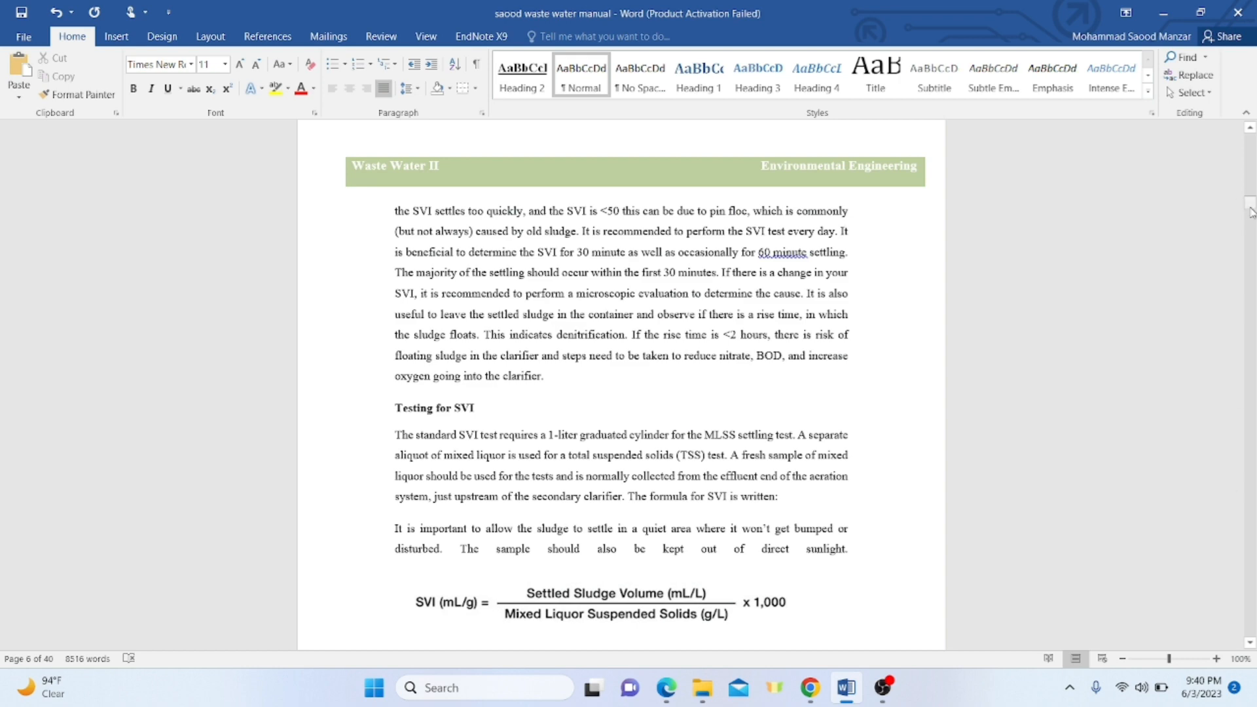
scroll("down", 3)
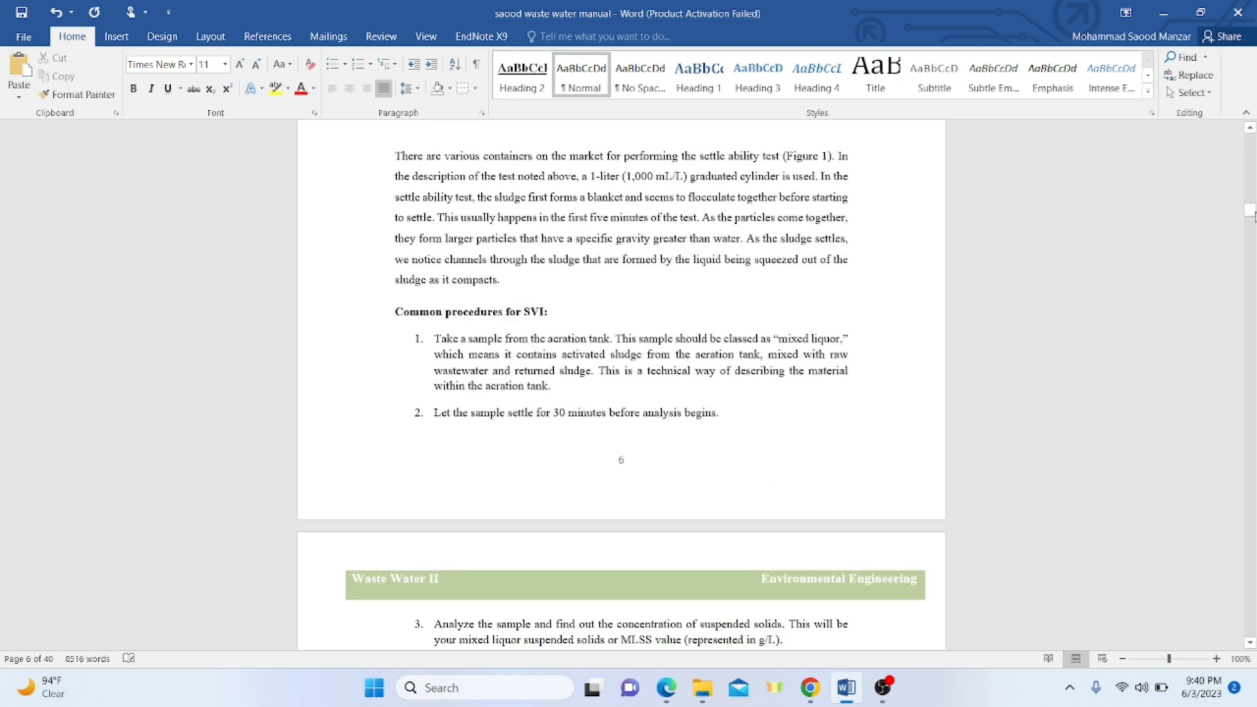
scroll("down", 3)
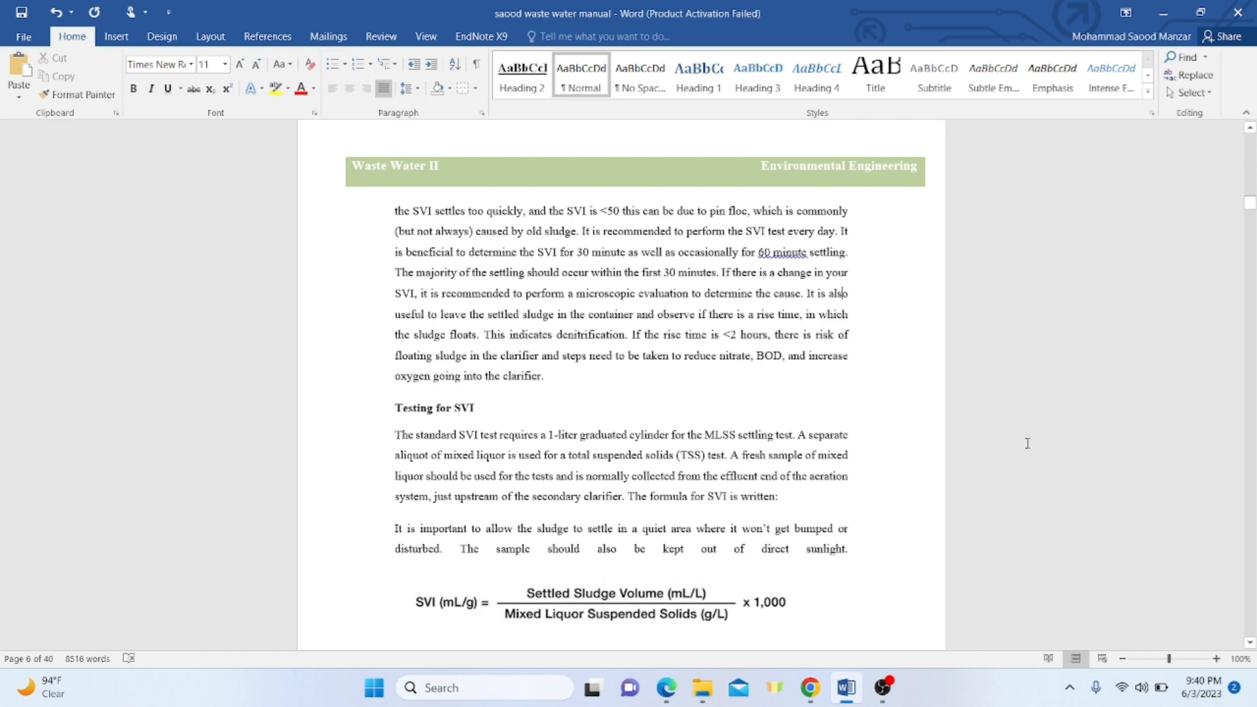
mouse_move(1249, 208)
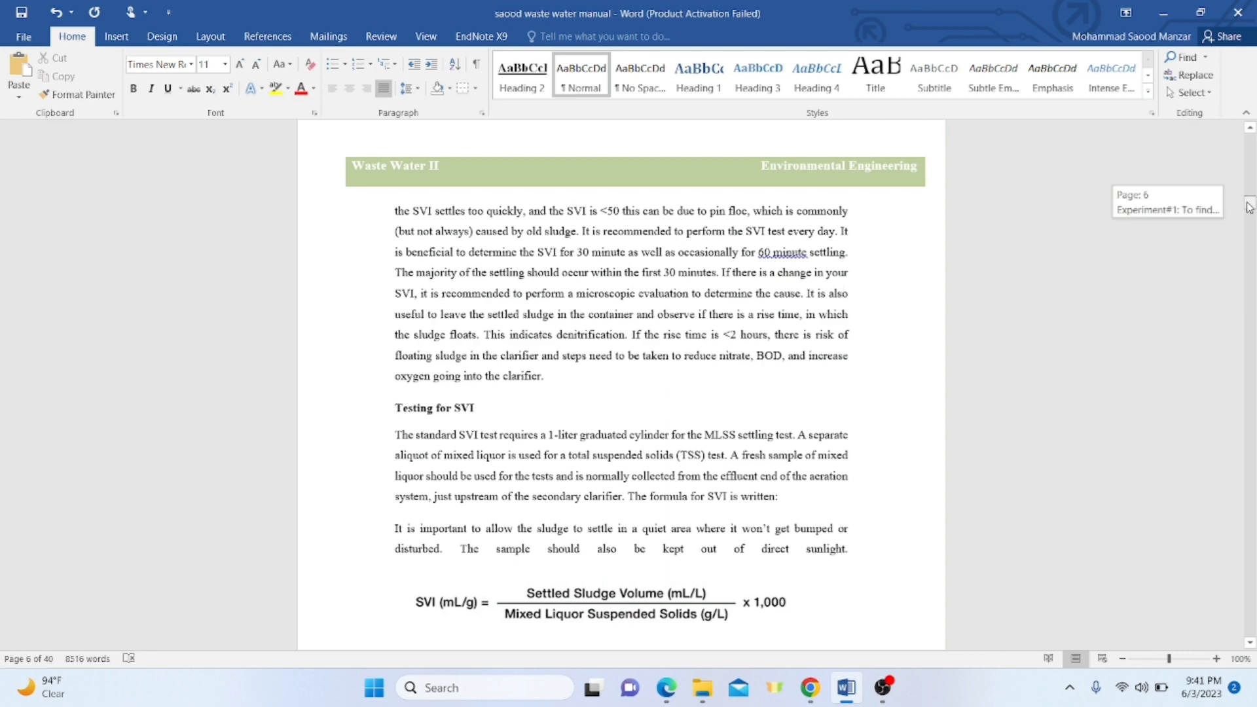
scroll("down", 3)
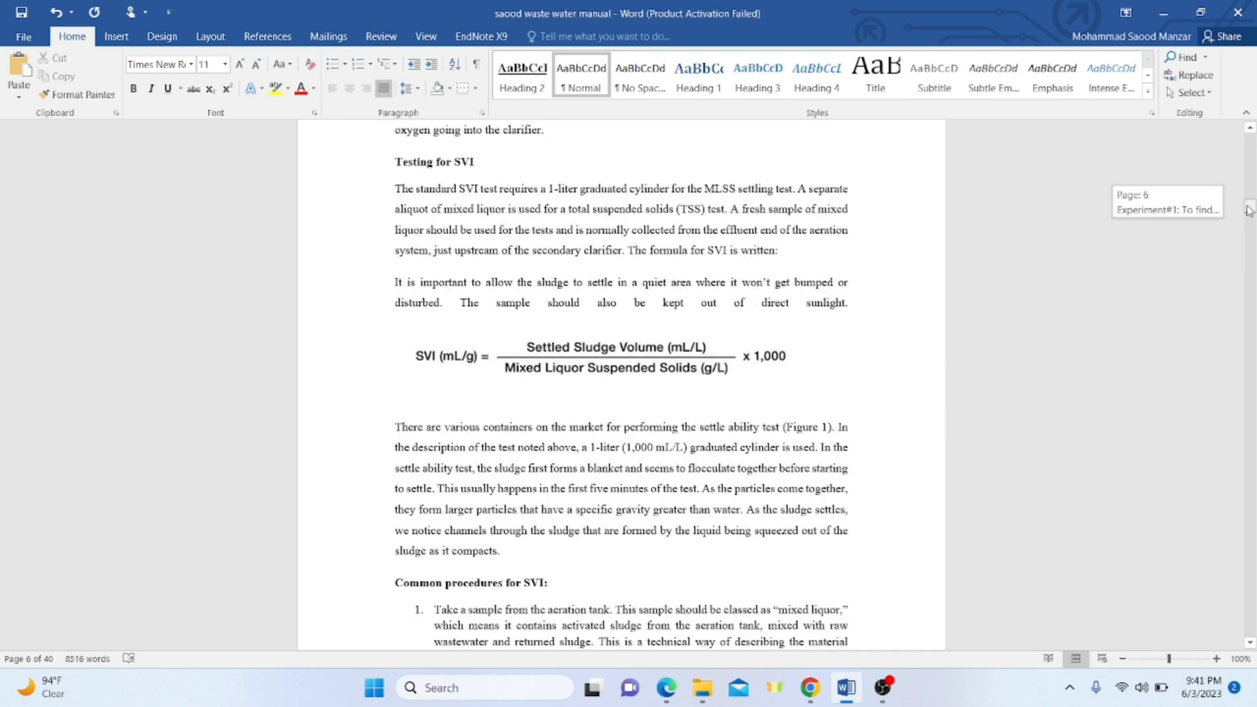
scroll("down", 3)
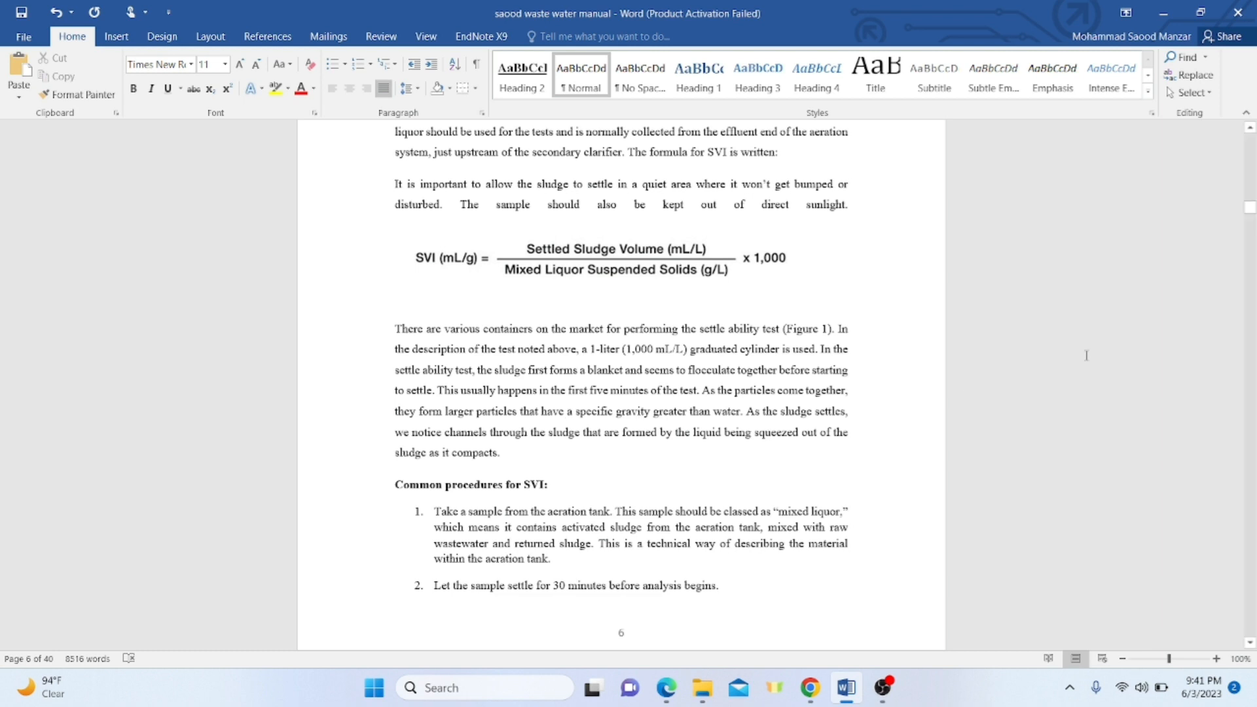
mouse_move(1250, 209)
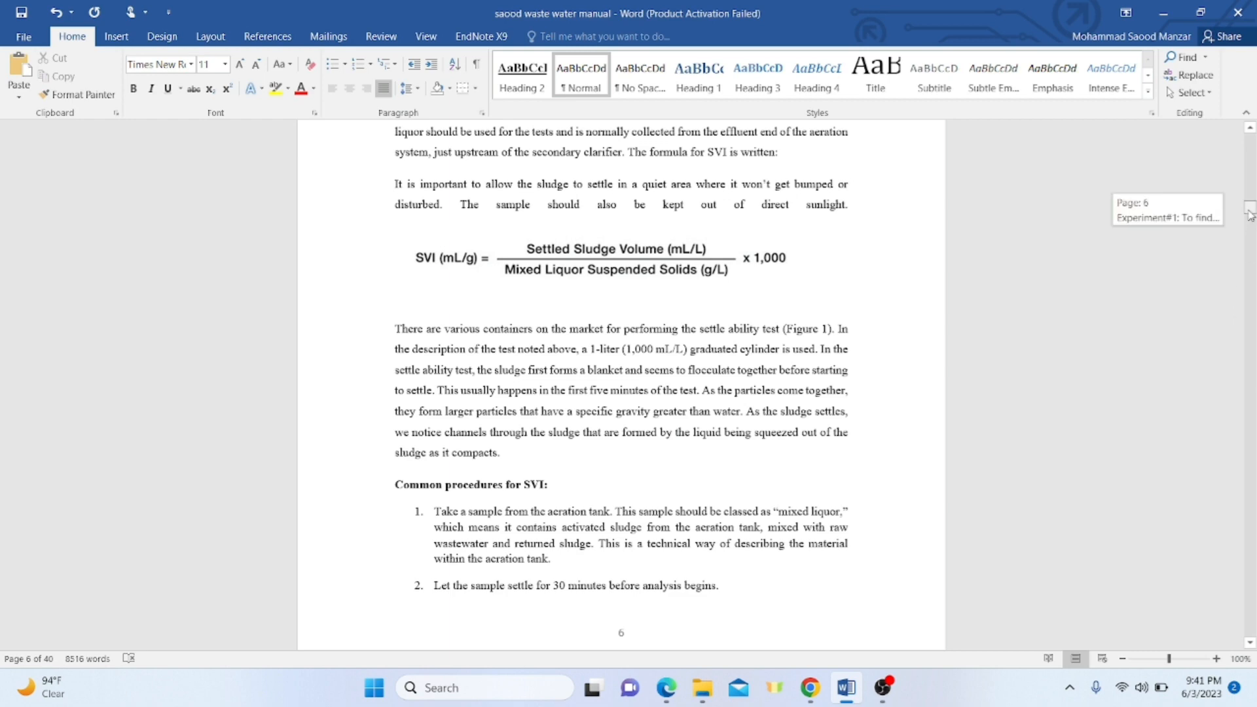
Scroll through page 7 to the MLSS formula and the start of the MLVSS determination procedure
scroll("down", 3)
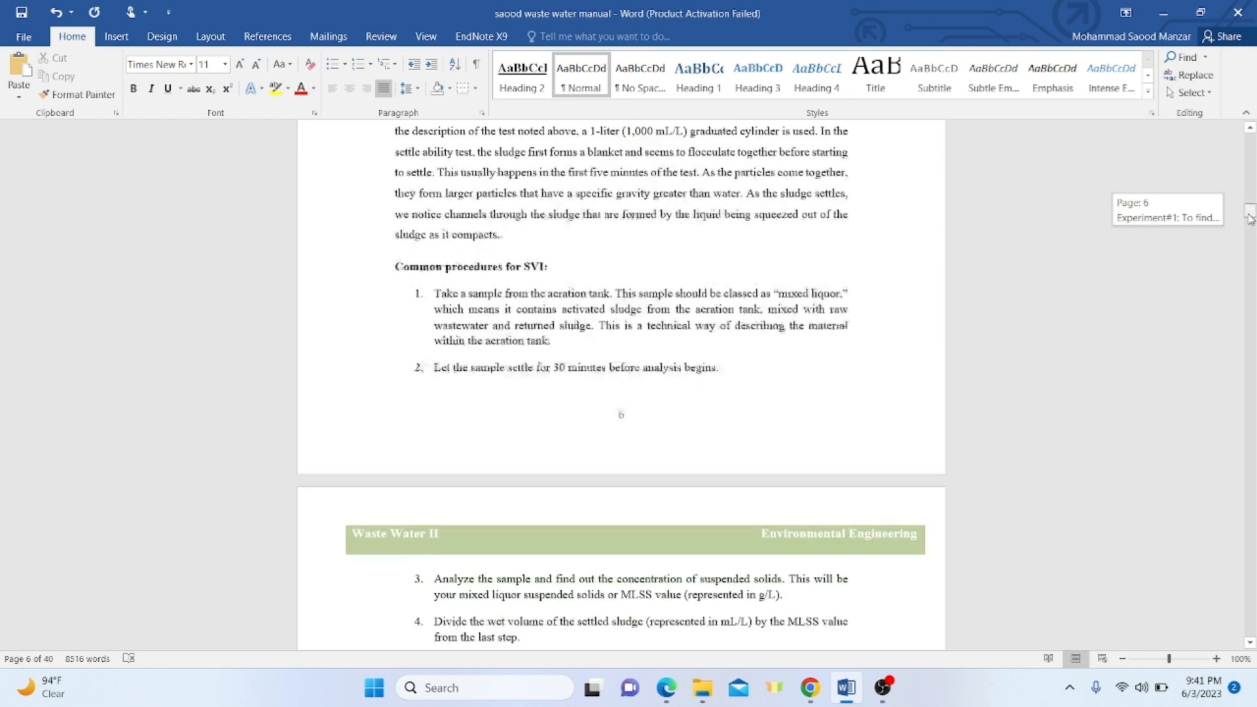
scroll("down", 3)
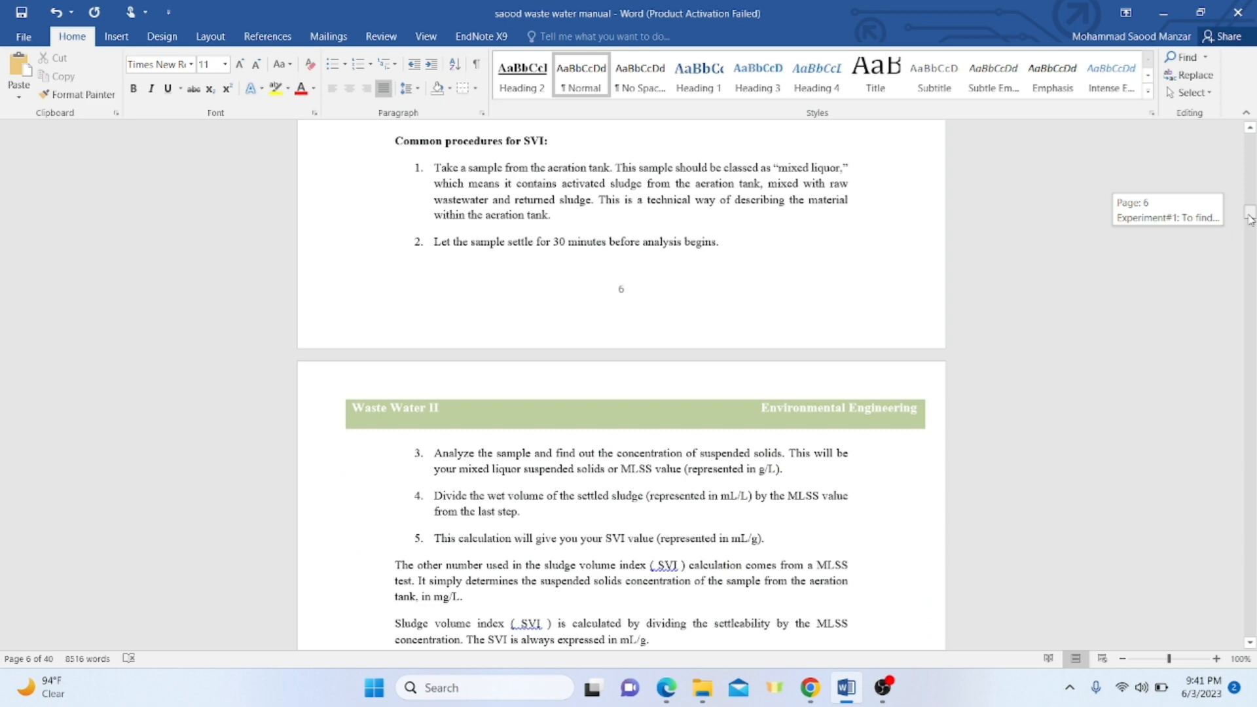
scroll("down", 3)
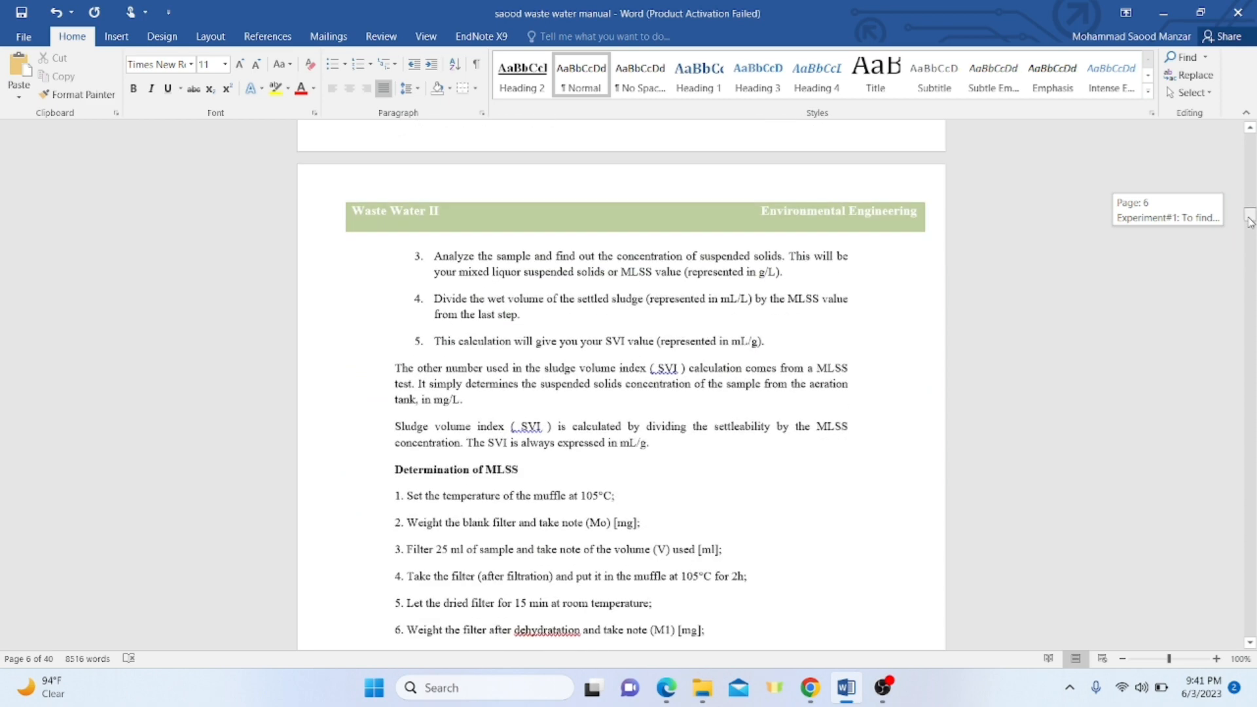
scroll("down", 3)
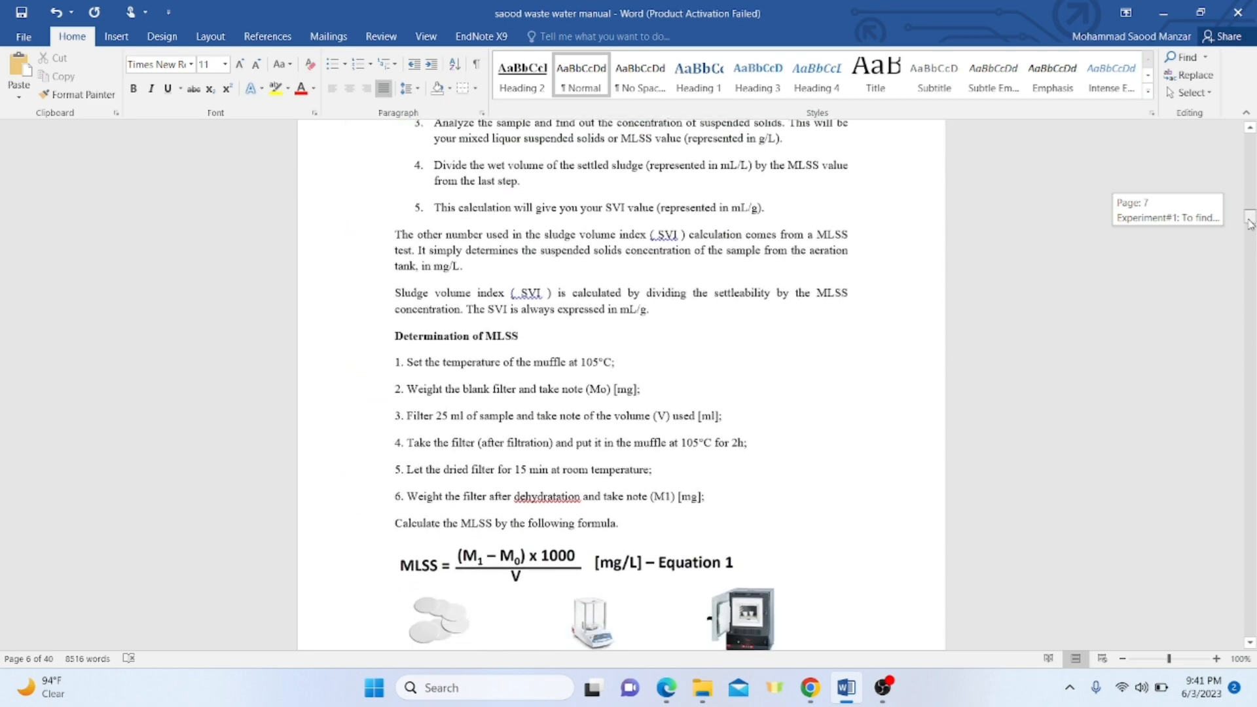
scroll("down", 3)
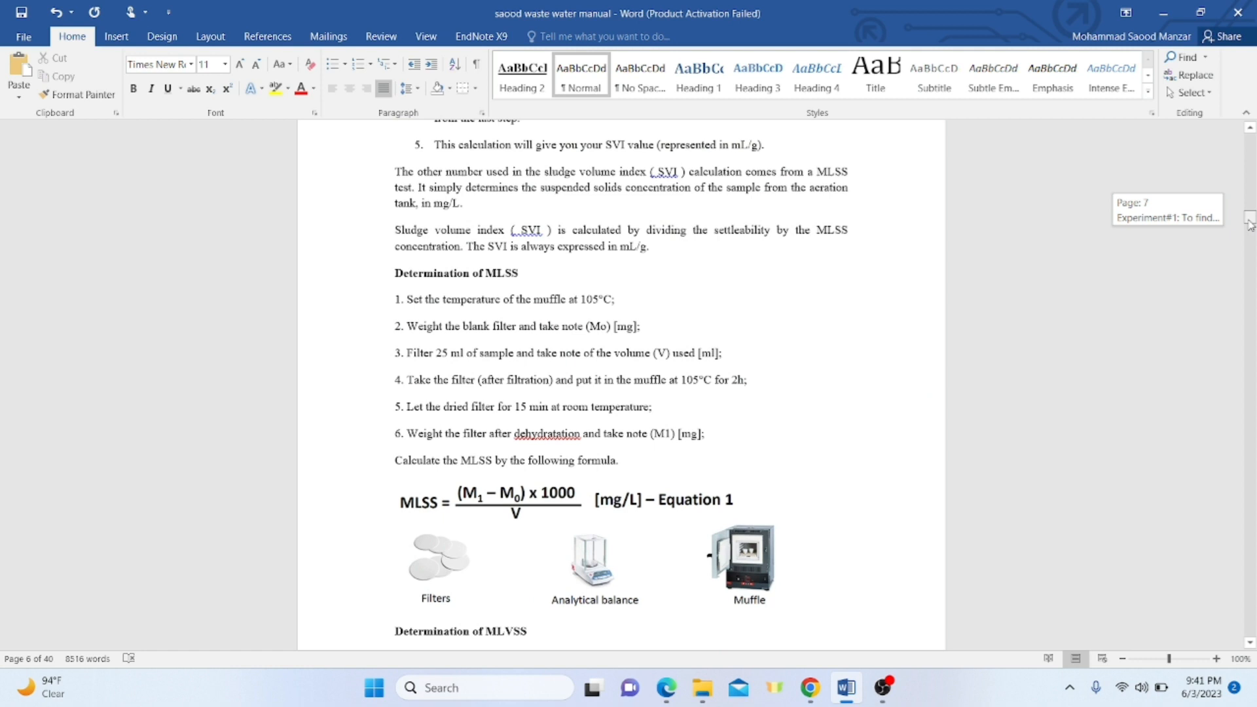
scroll("down", 3)
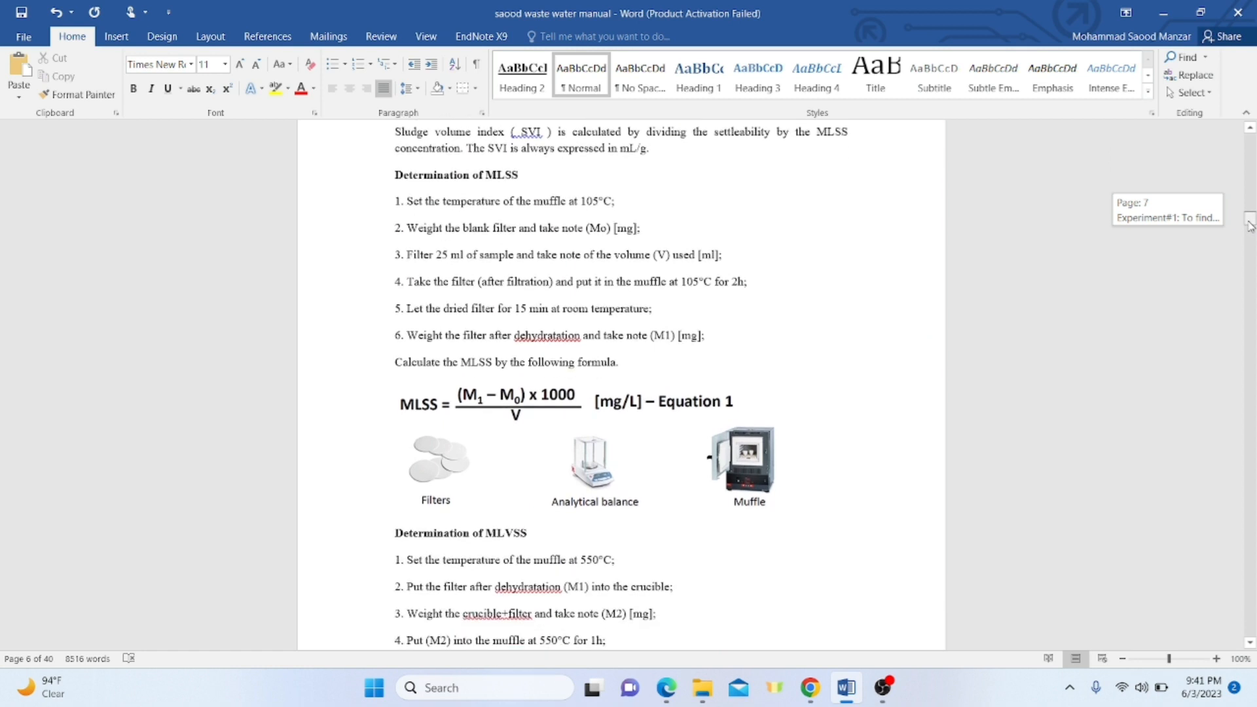
scroll("down", 3)
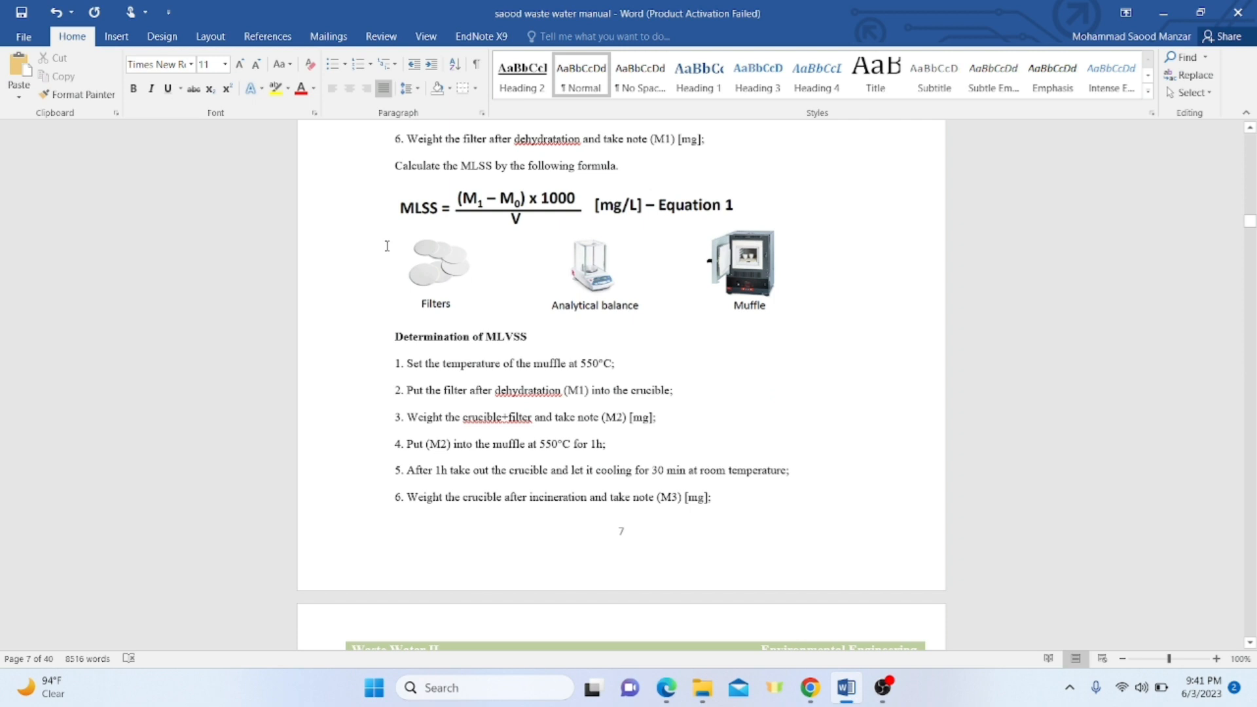
mouse_move(477, 398)
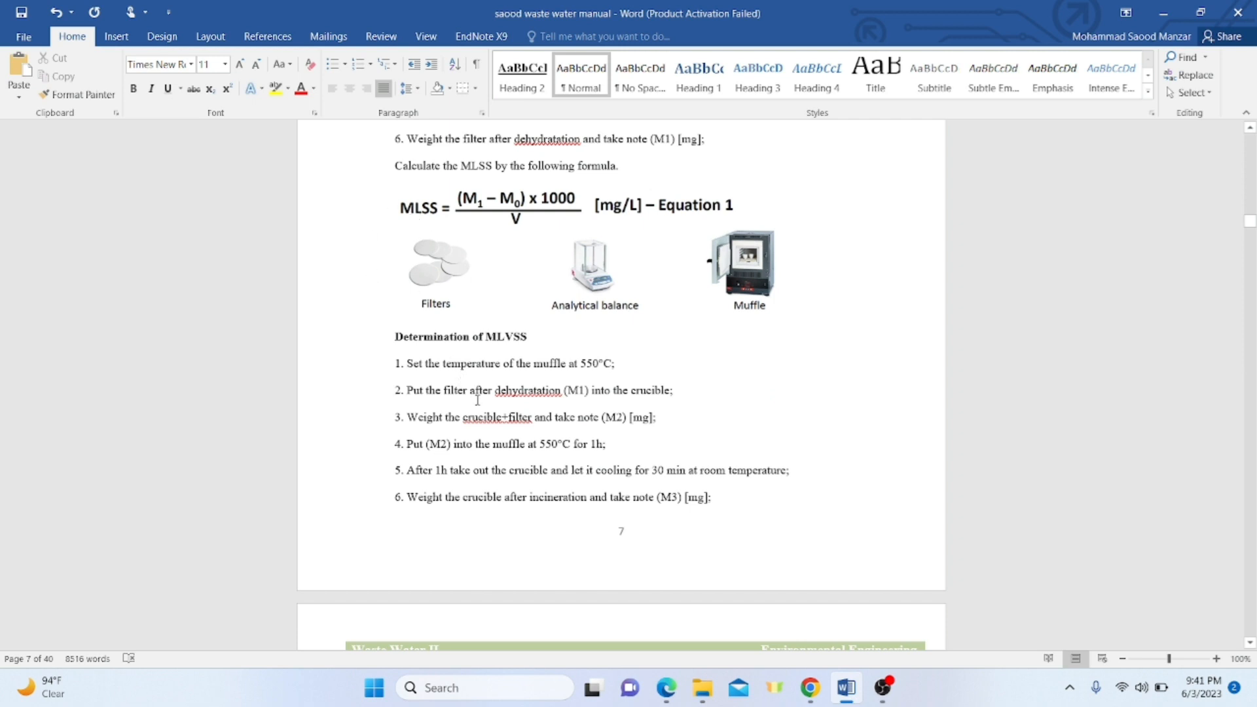
mouse_move(537, 455)
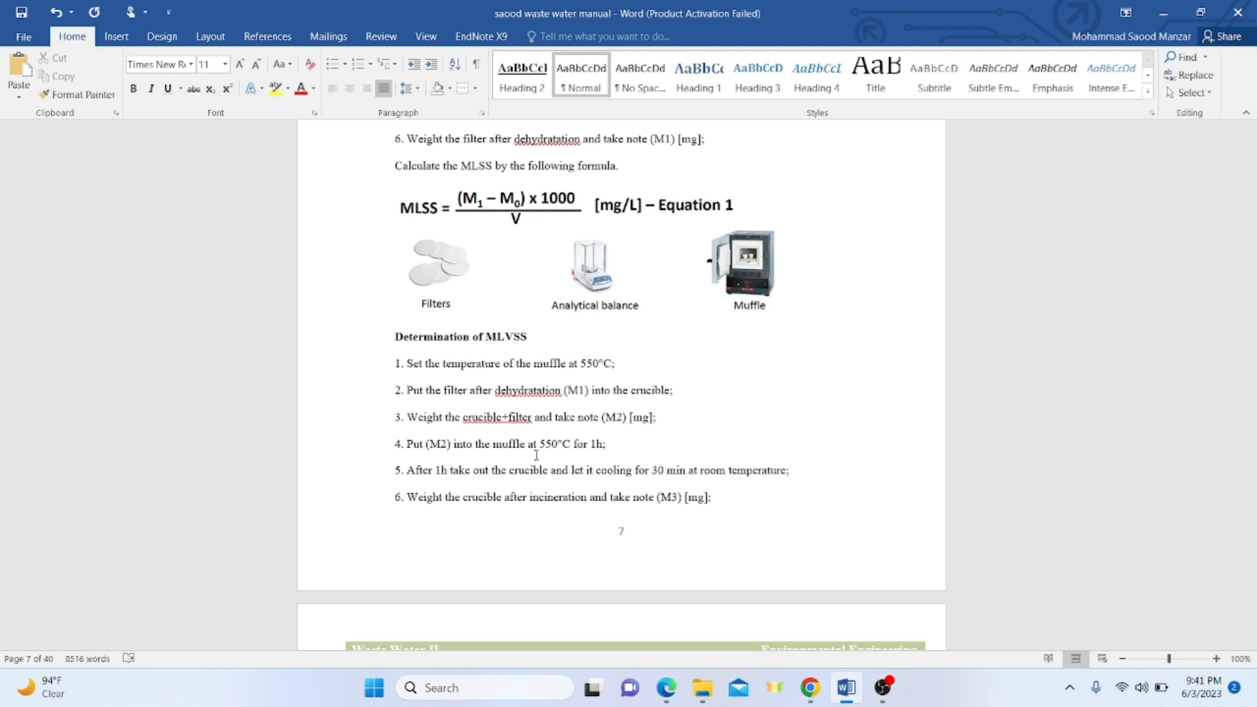
mouse_move(629, 363)
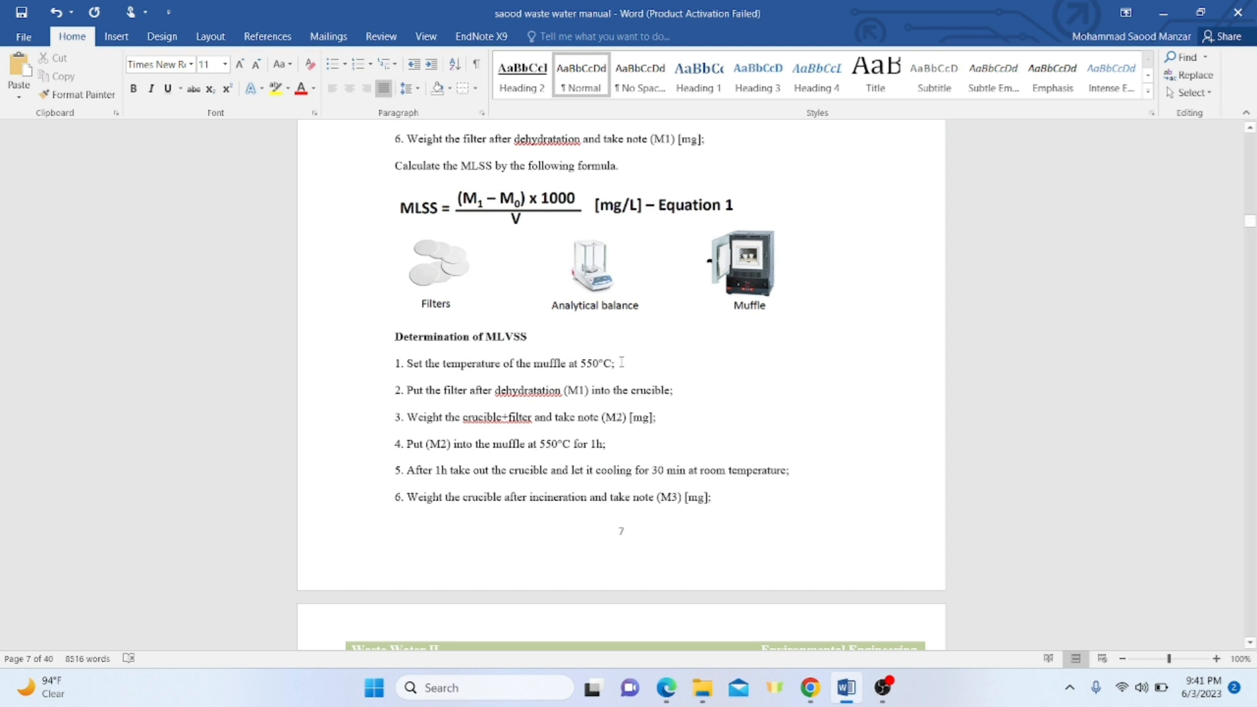
mouse_move(546, 411)
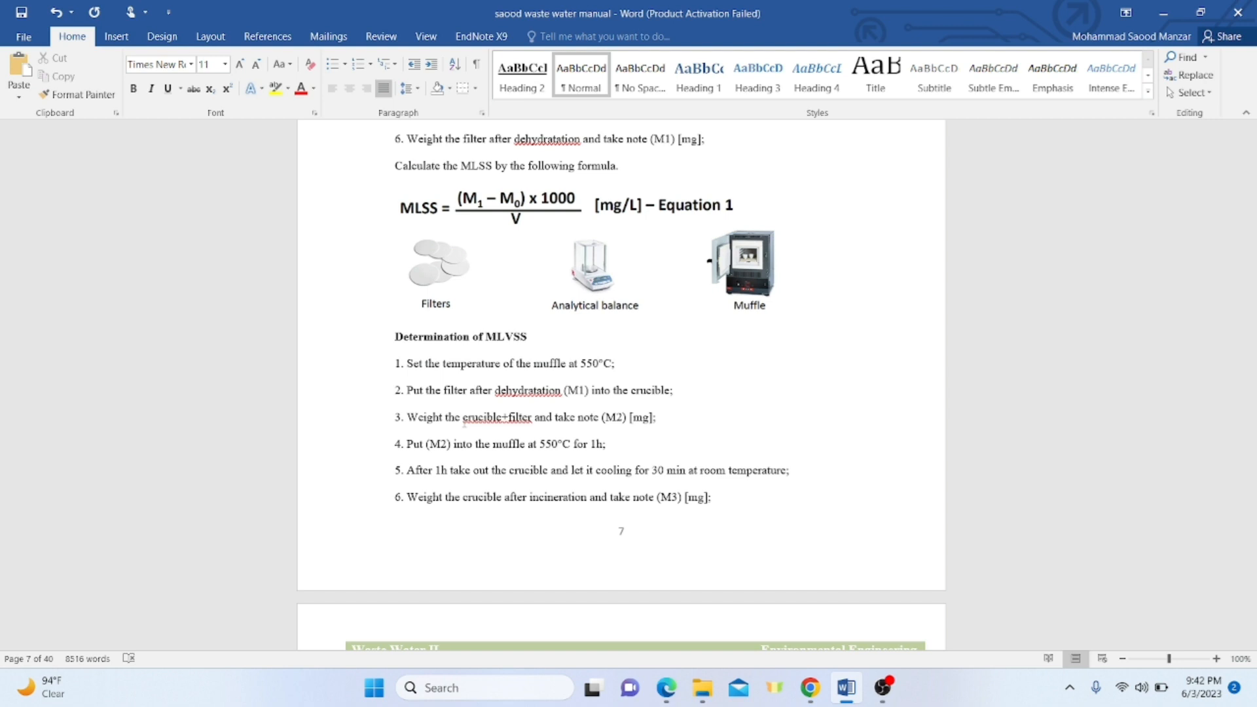
mouse_move(1251, 241)
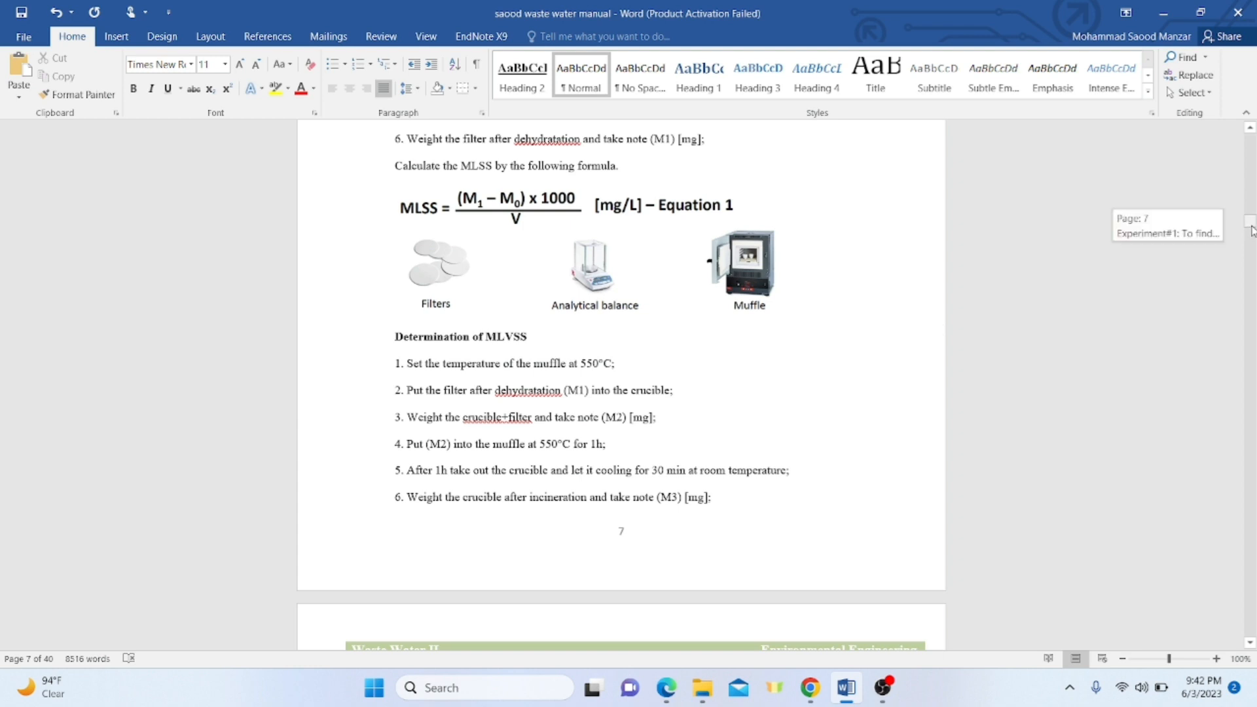
Scroll to page 8 showing the MLVSS formula, sludge settling figure and MLSS/MLVSS notes
scroll("down", 3)
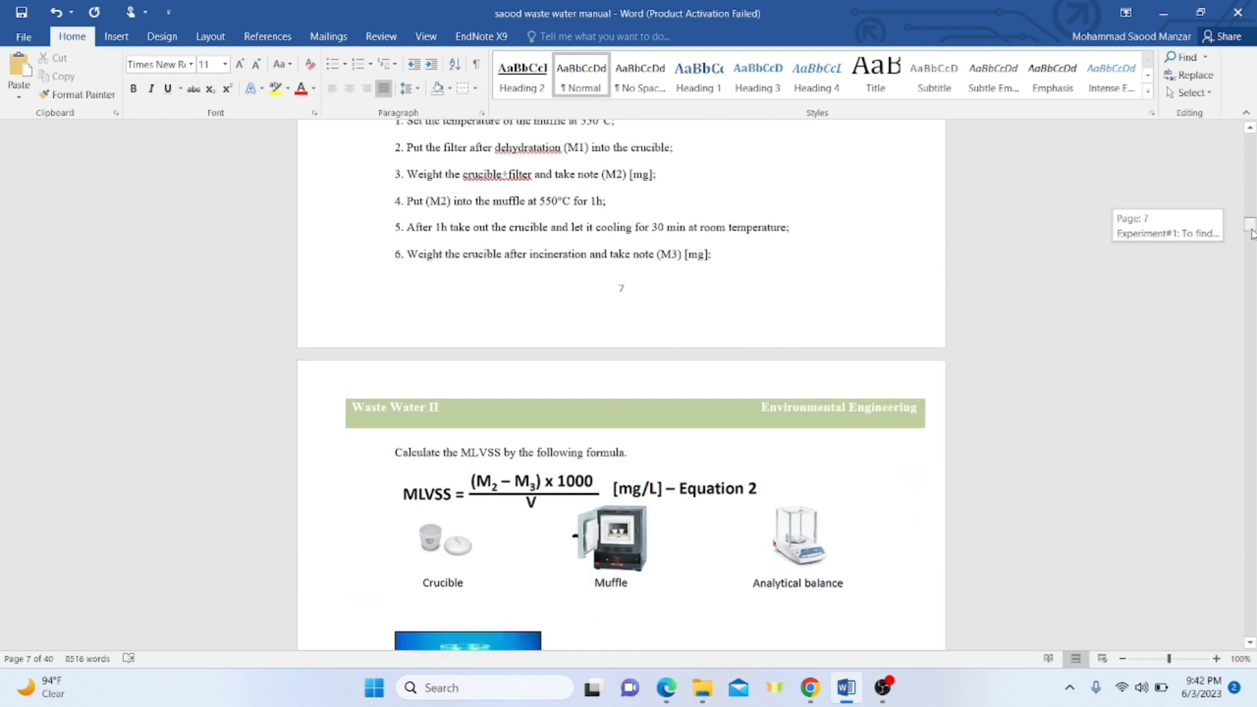
scroll("down", 3)
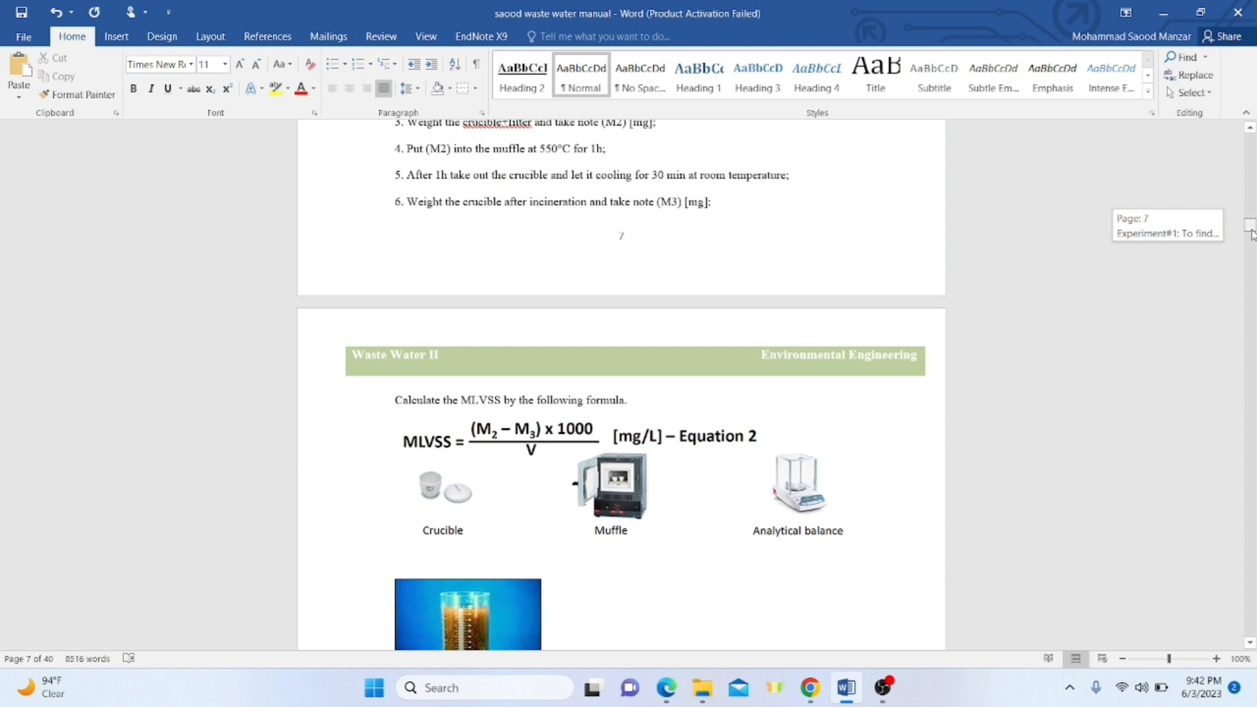
scroll("down", 3)
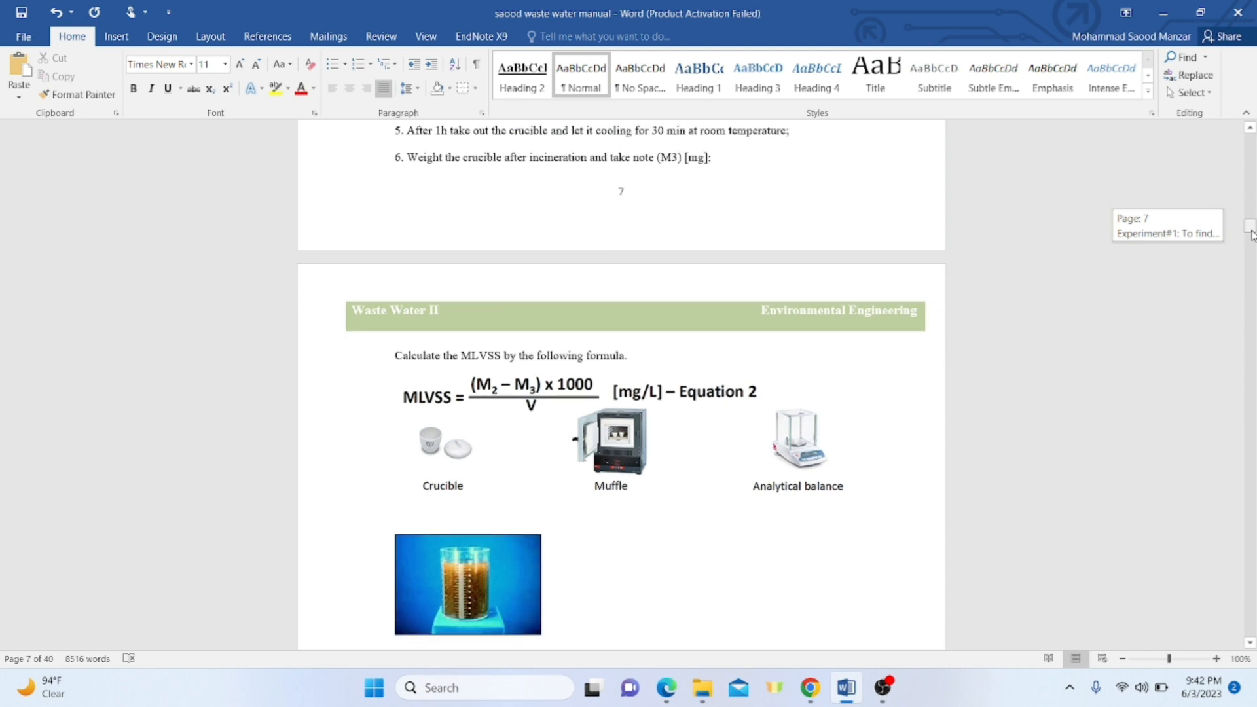
scroll("down", 3)
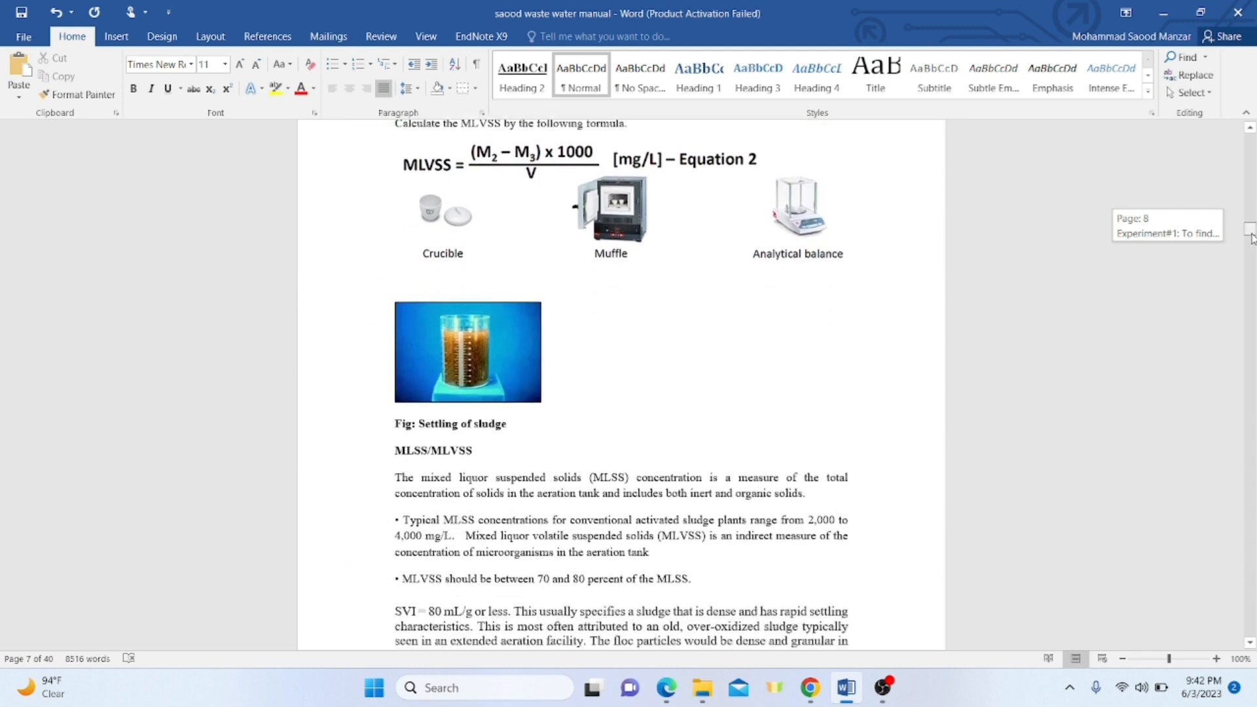
scroll("down", 3)
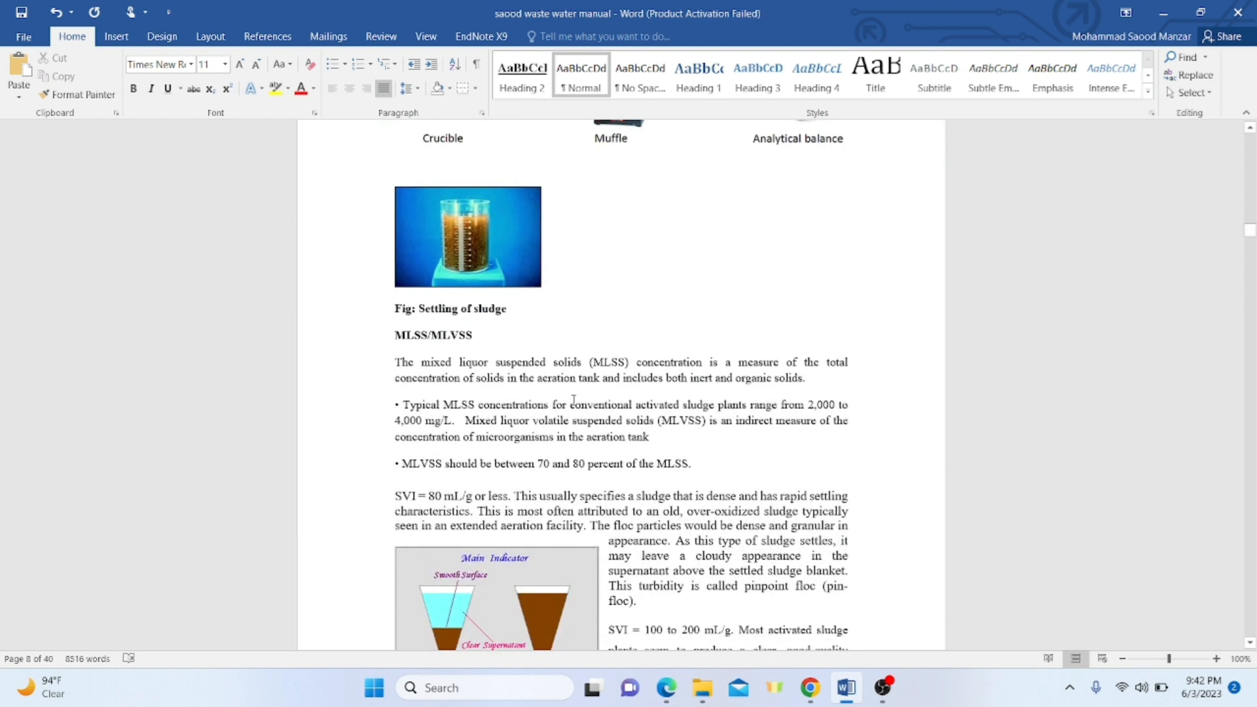
mouse_move(702, 396)
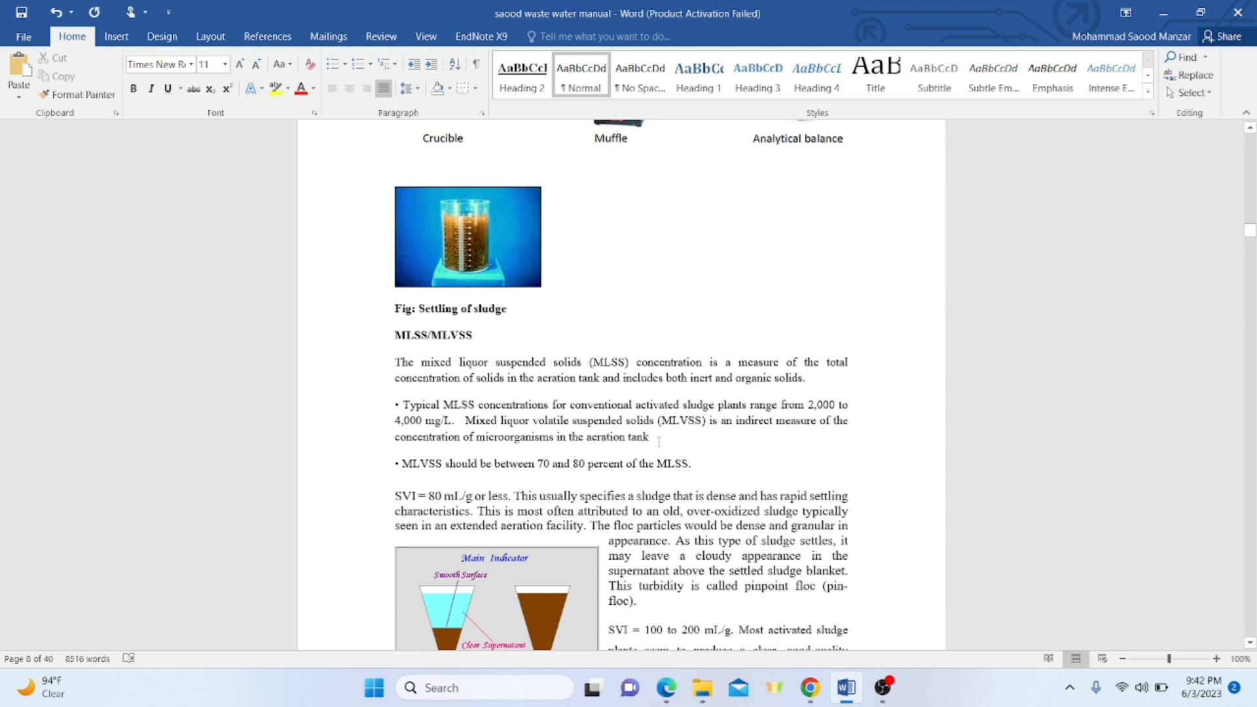
mouse_move(547, 466)
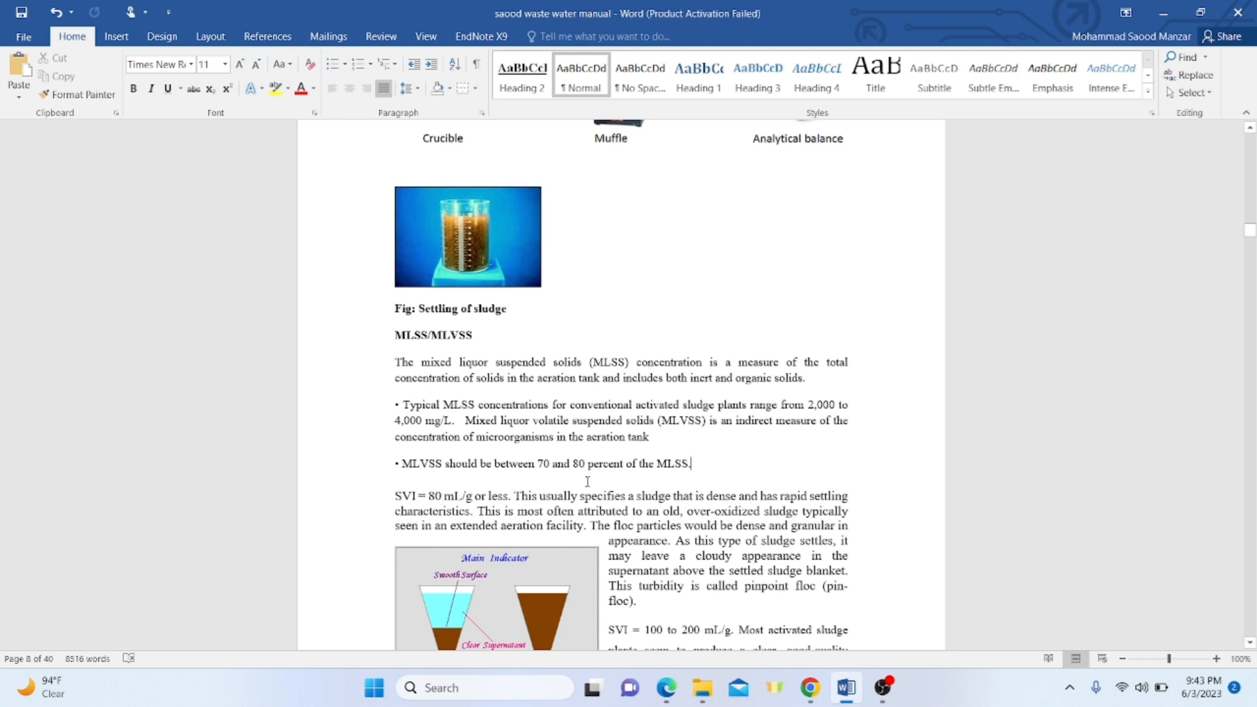
mouse_move(769, 466)
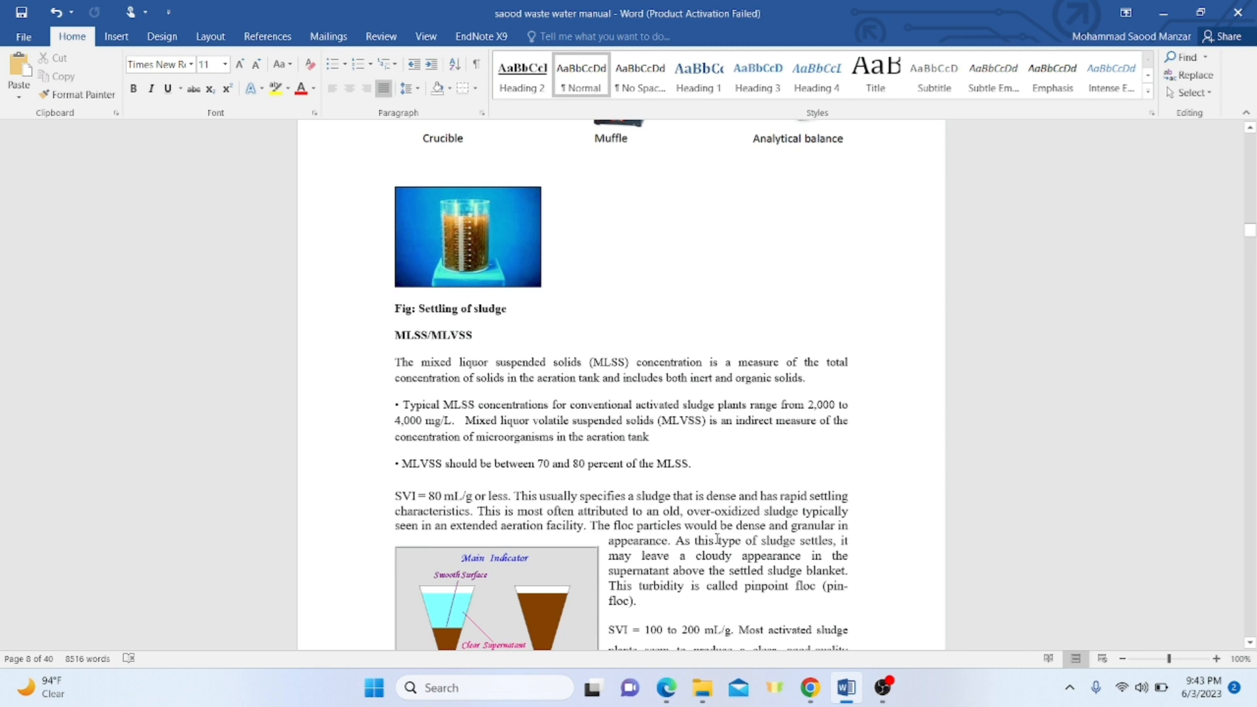
mouse_move(780, 555)
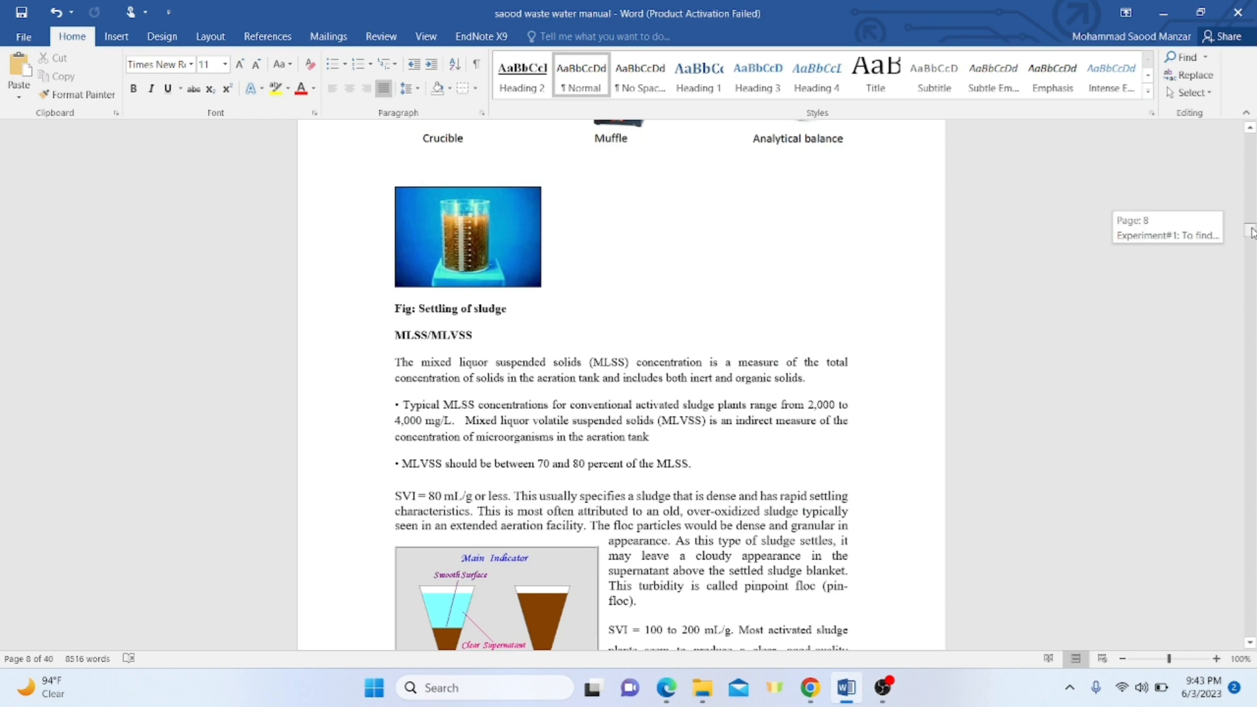
Scroll past the sludge cone figure to the top of page 9 on high-SVI sludge and filamentous bulking
scroll("down", 3)
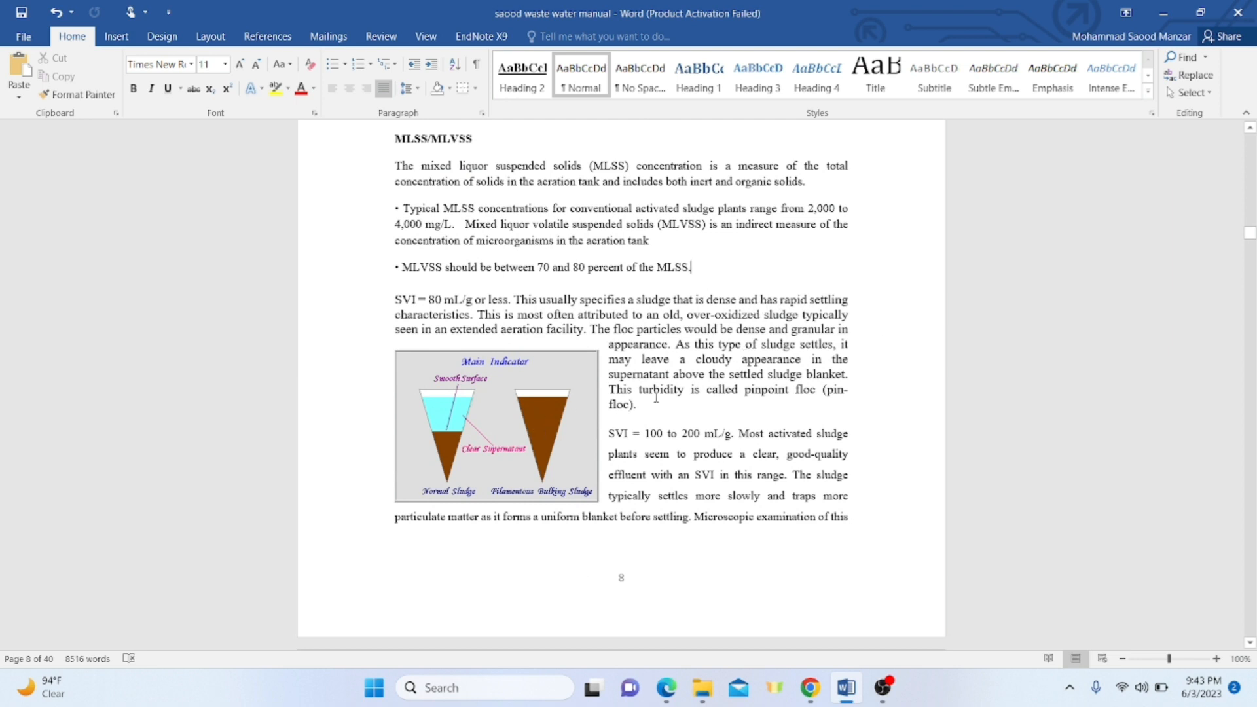
mouse_move(671, 433)
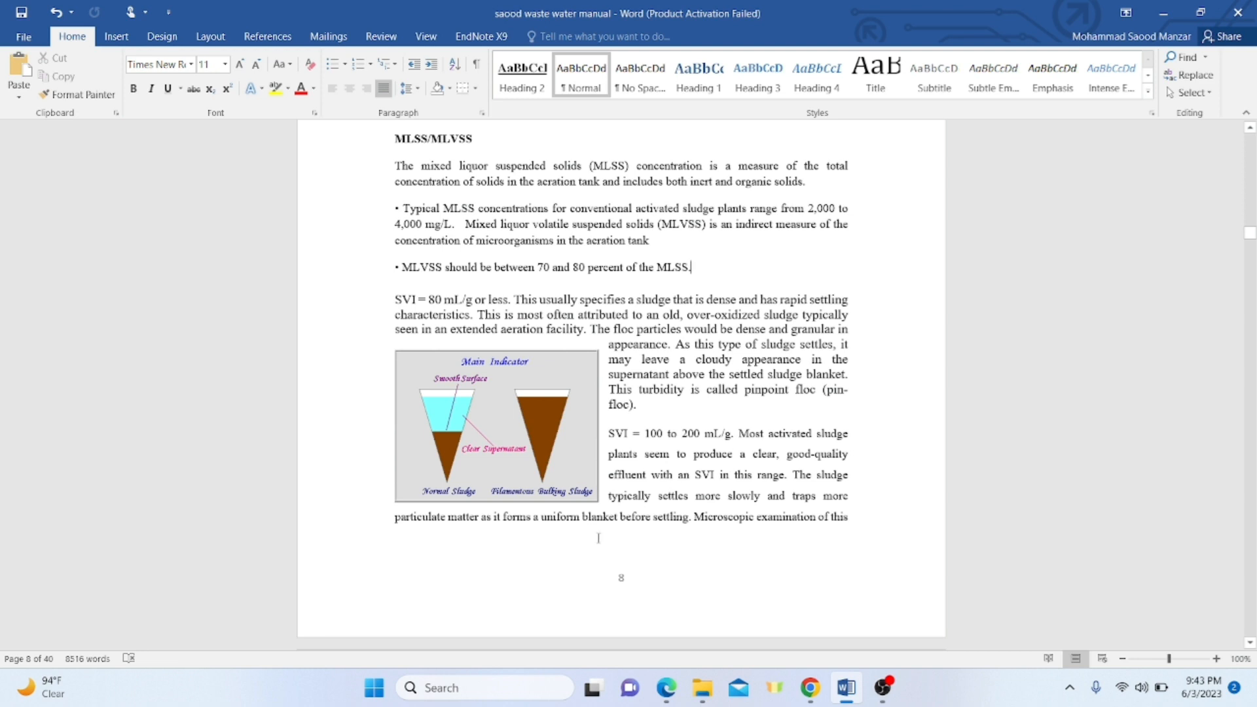
mouse_move(568, 566)
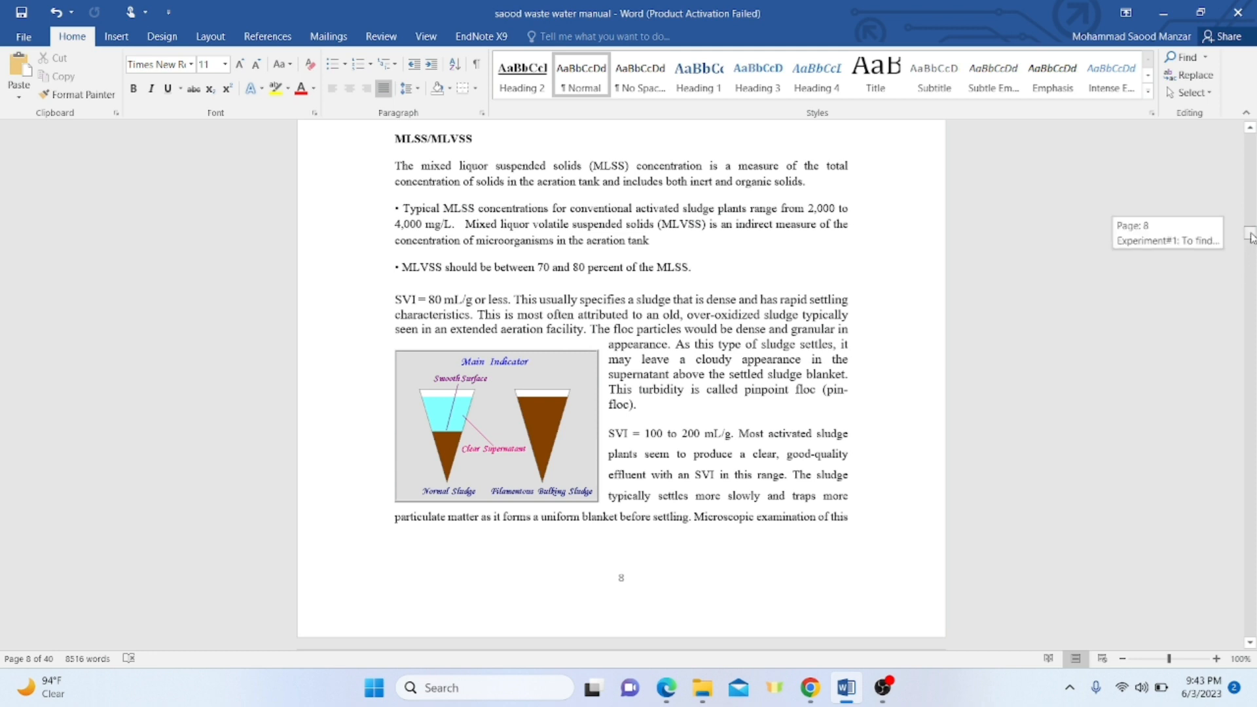
scroll("down", 3)
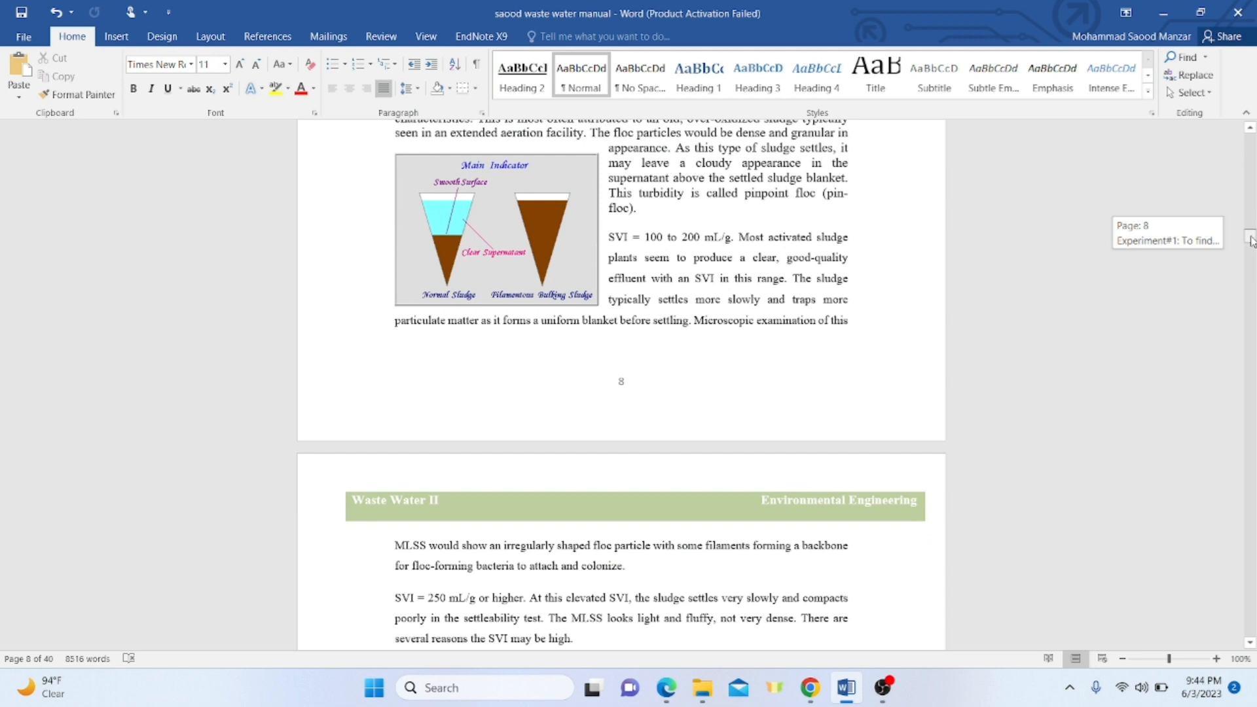
scroll("down", 3)
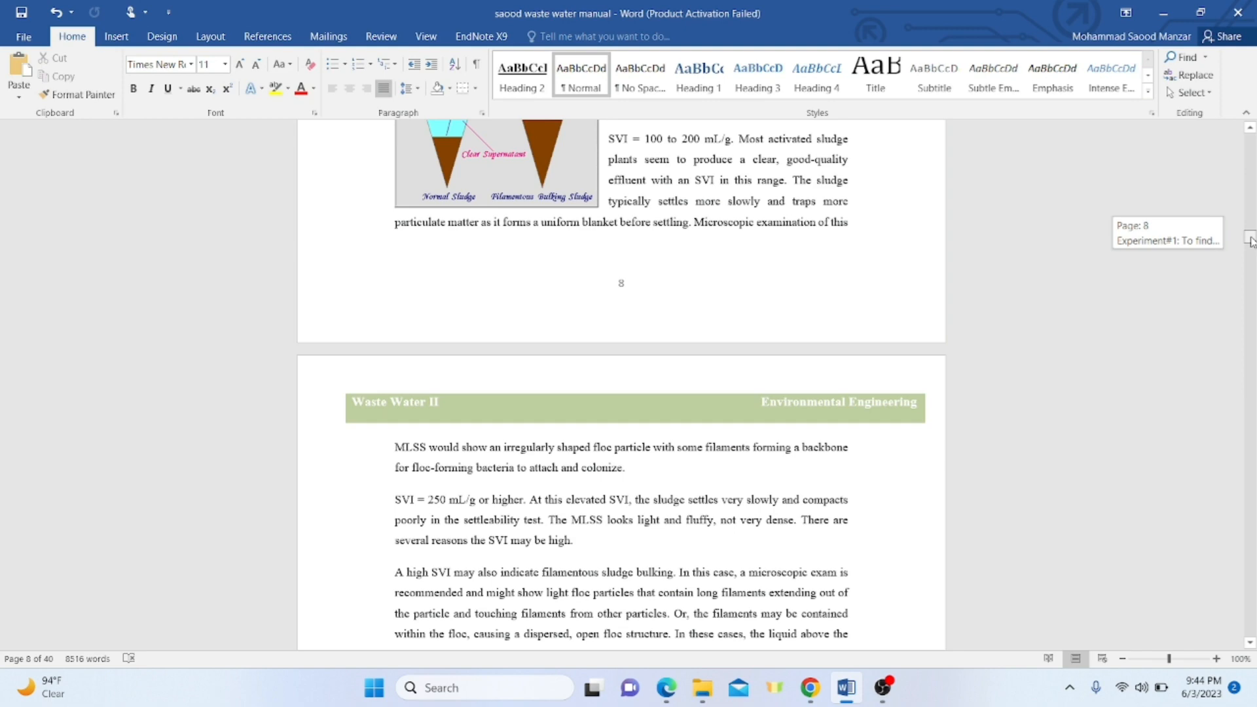
Scroll further on page 9 to reveal the filamentous control note and the SVI formula in mL/gram
scroll("down", 3)
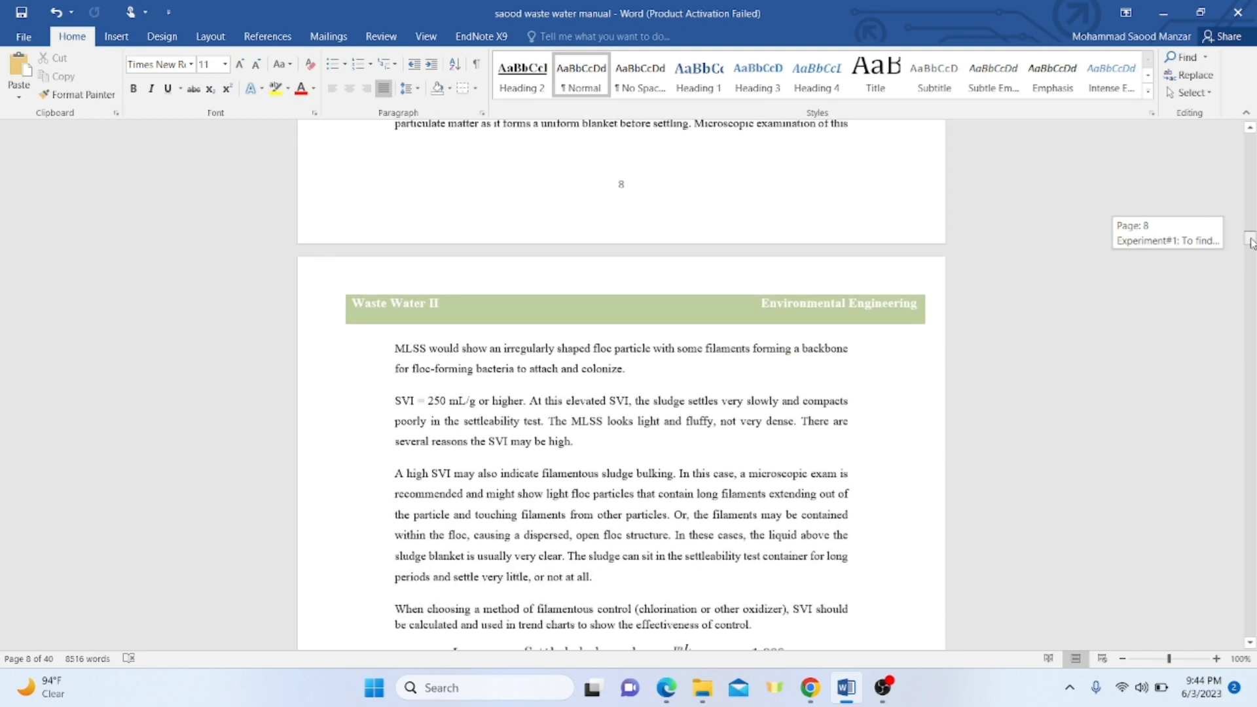
scroll("down", 3)
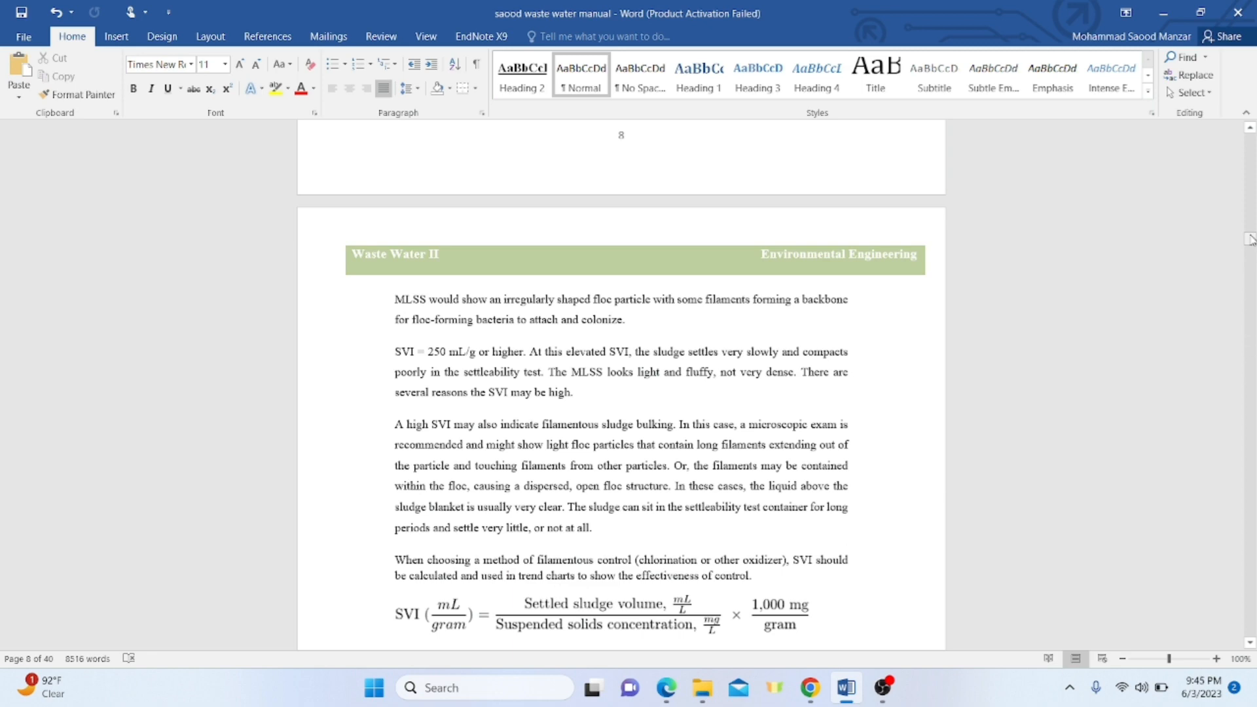
Scroll to the different types of sludge figure and the Observation Table with SVI, SDI, MLSS, MLVSS columns
scroll("down", 3)
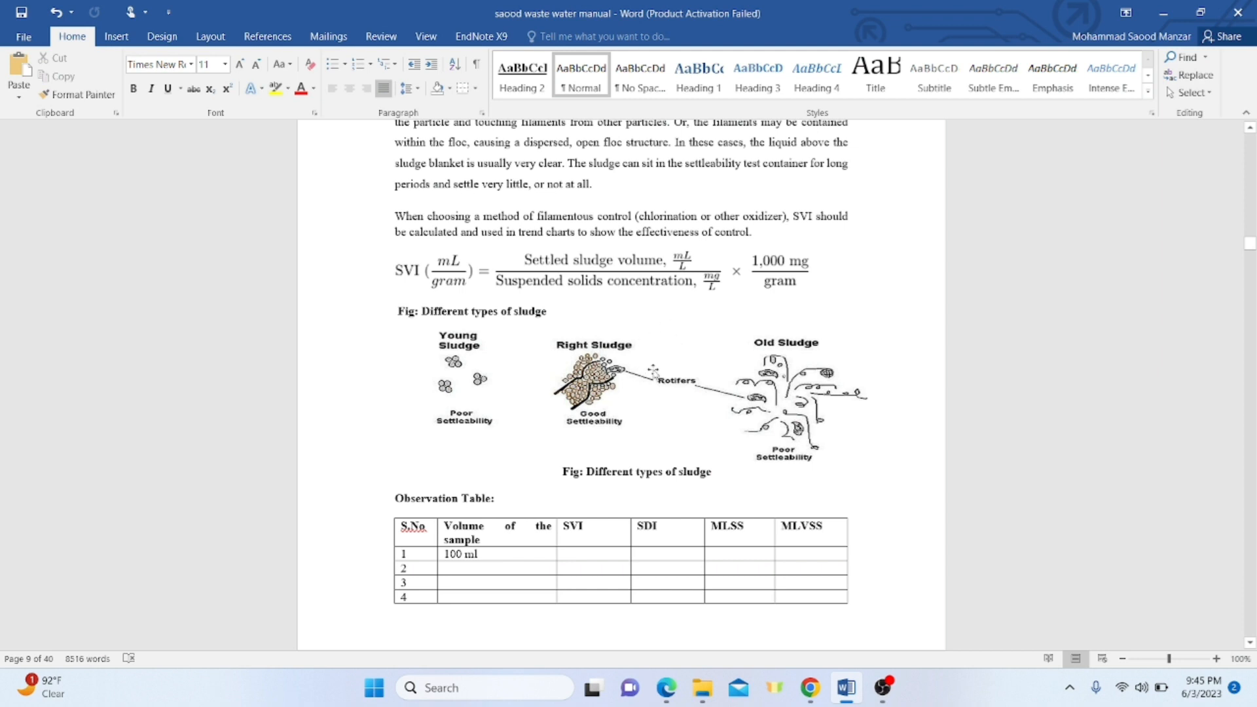
mouse_move(682, 404)
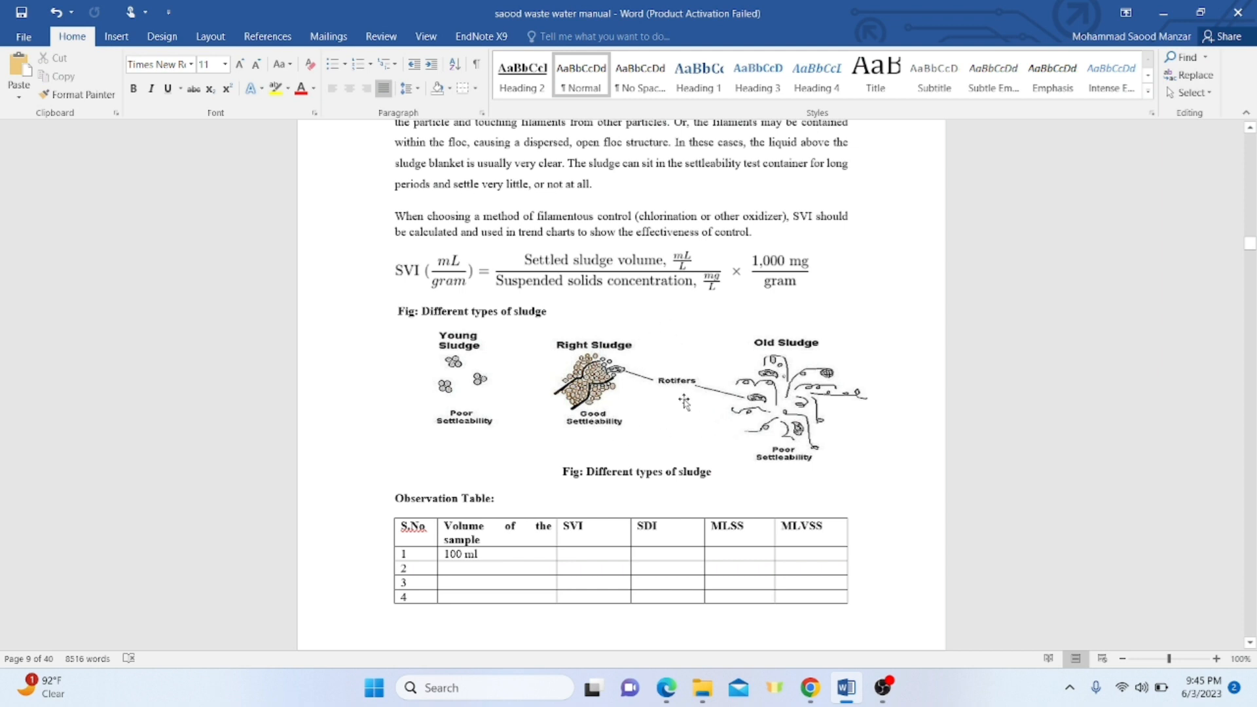
mouse_move(660, 380)
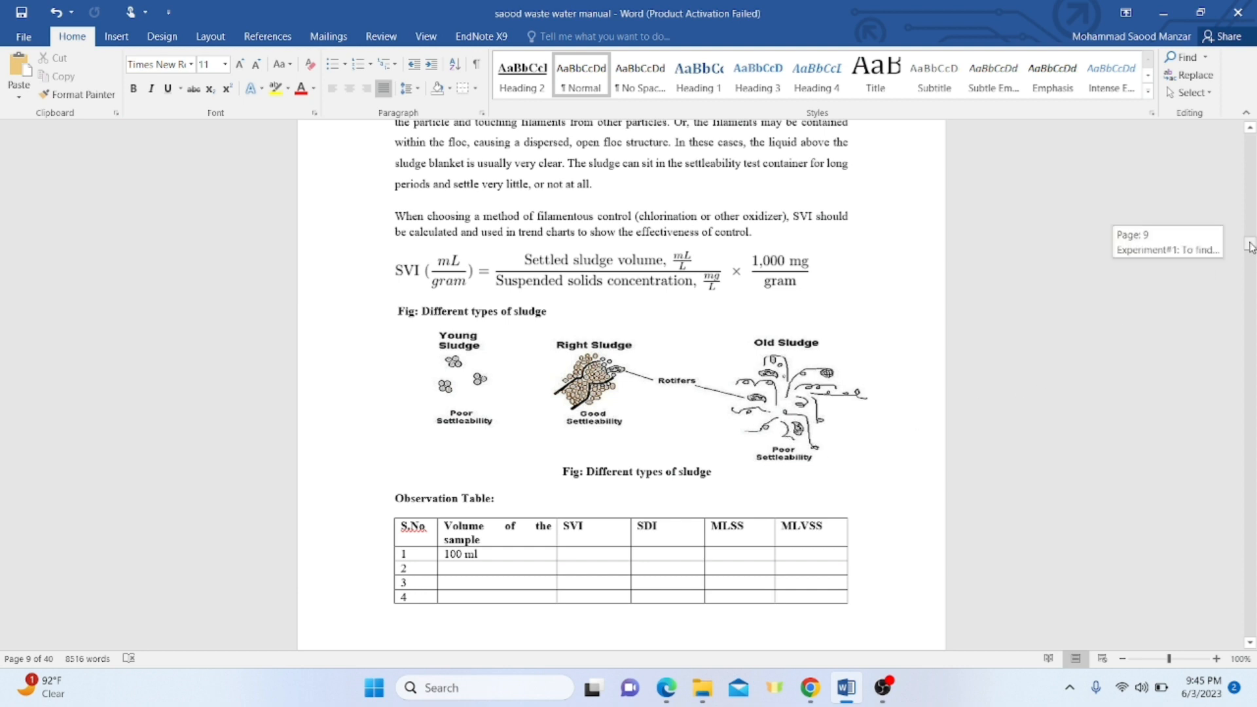
scroll("down", 3)
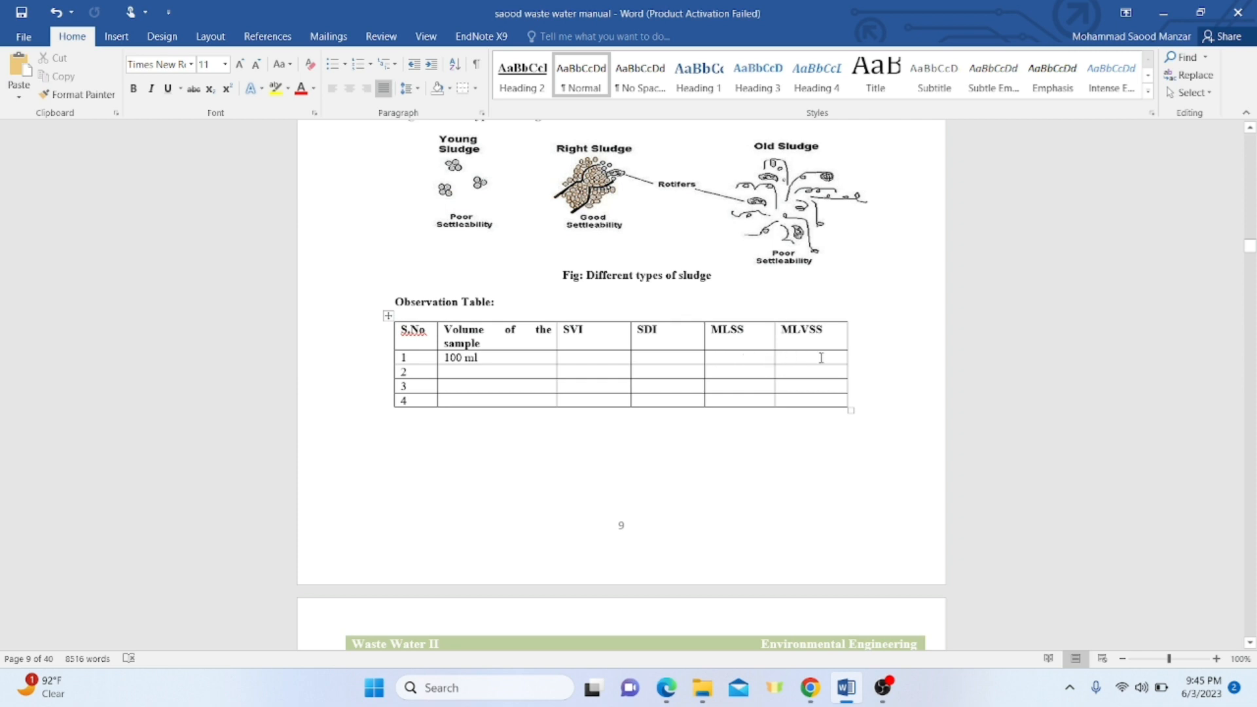
mouse_move(1251, 249)
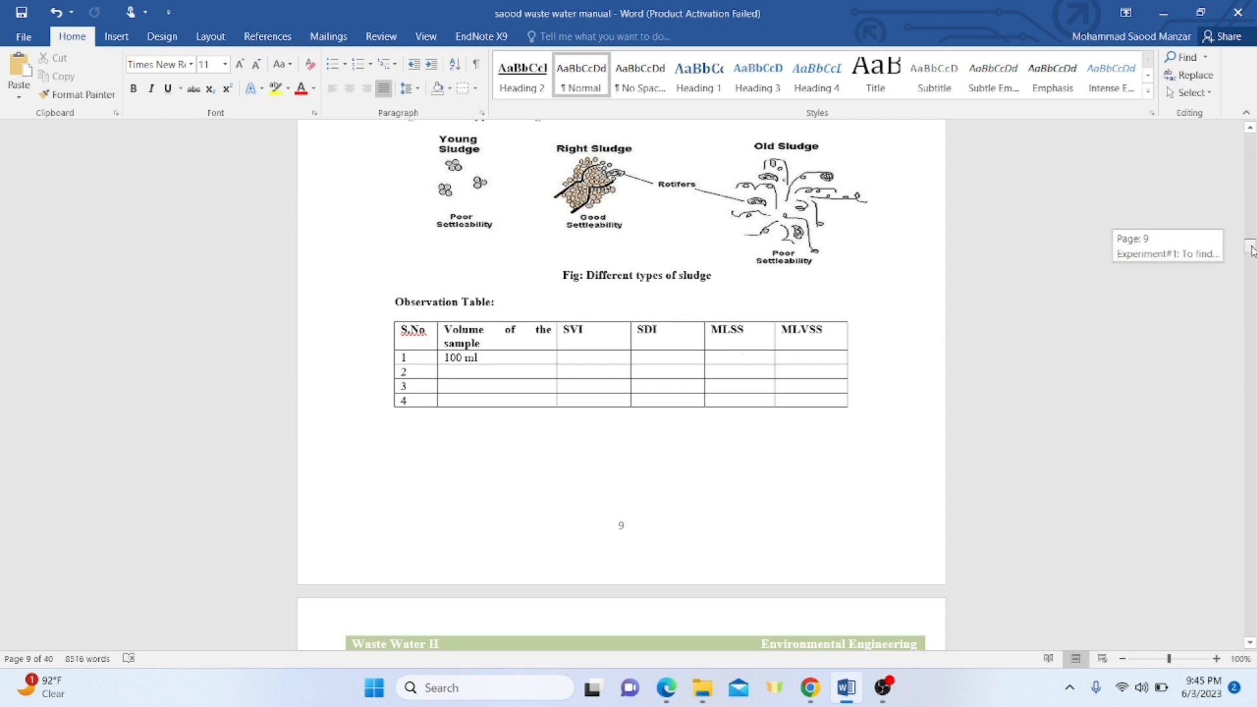